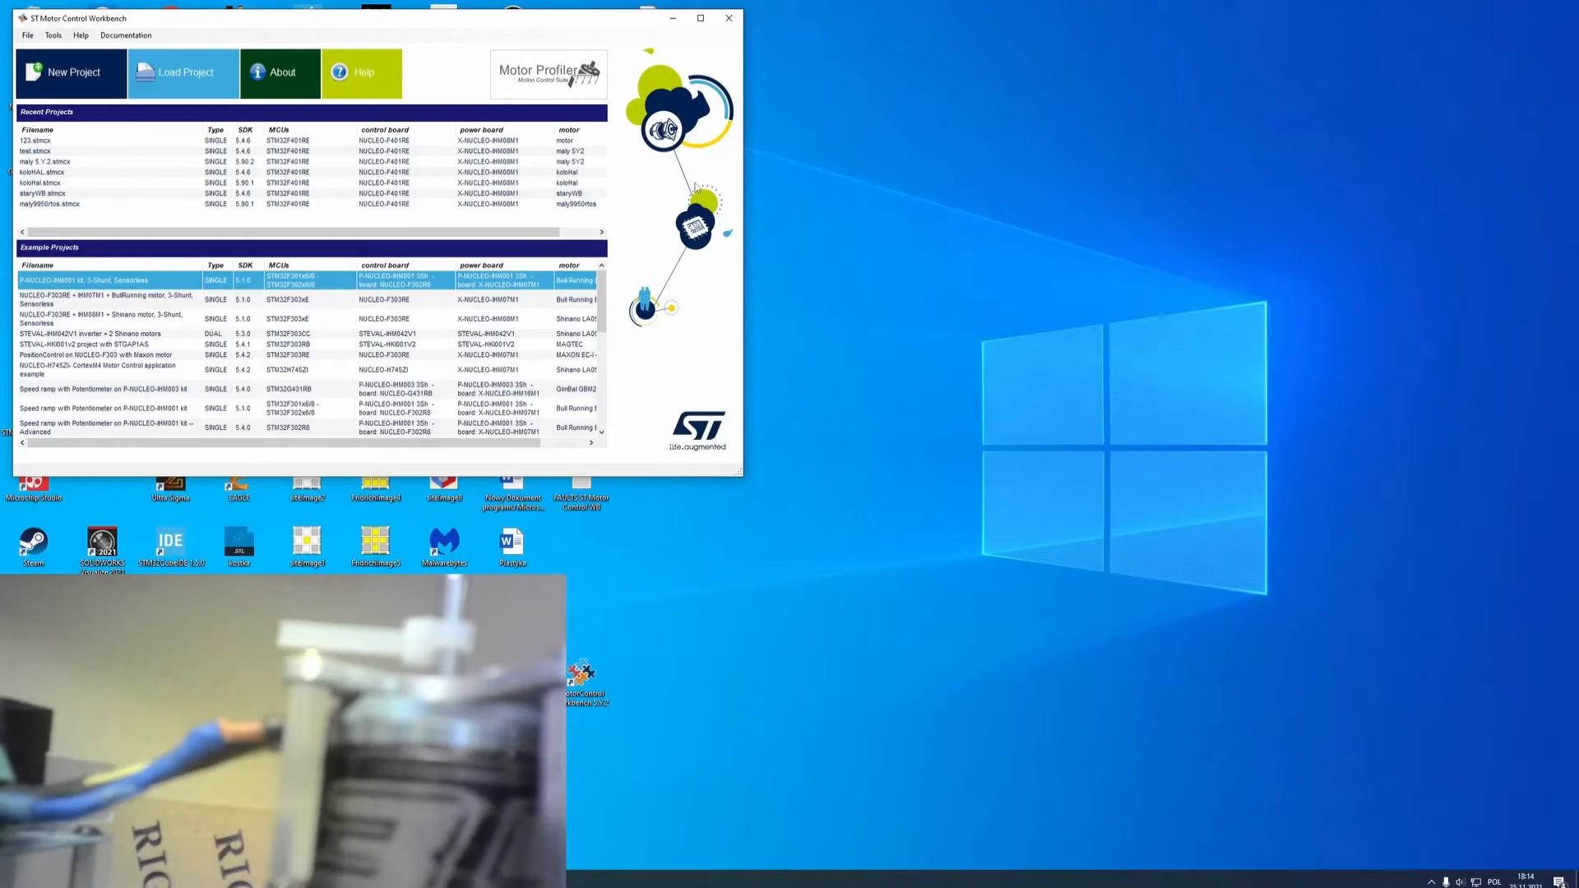
Create a custom NUCLEO-F401RE + X-NUCLEO-IHM08M1 project with the My motor profile
click(73, 72)
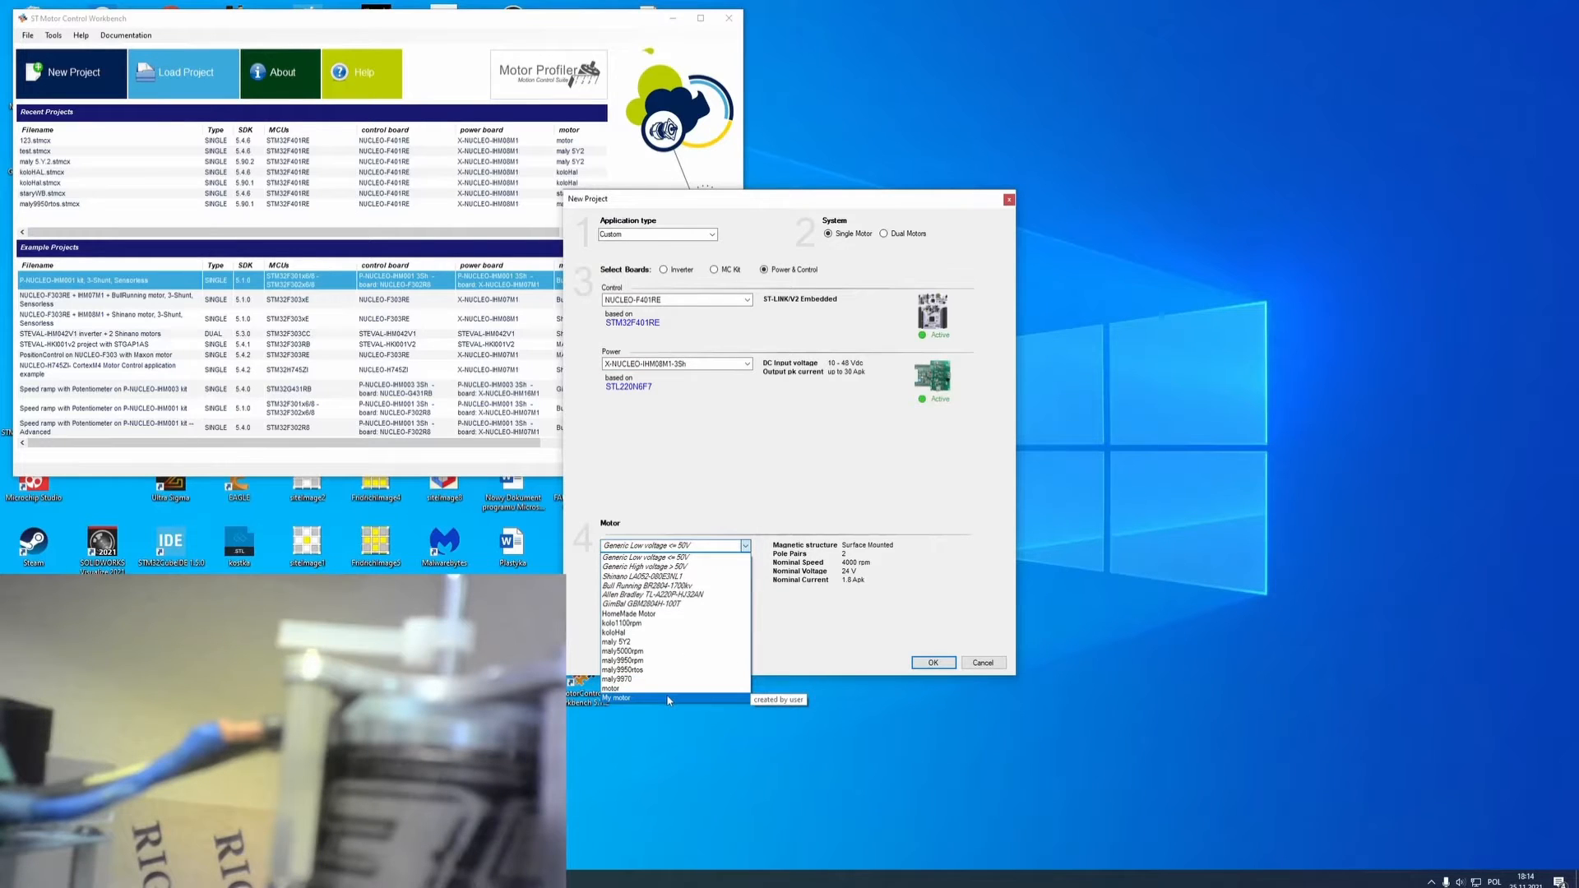
click(610, 697)
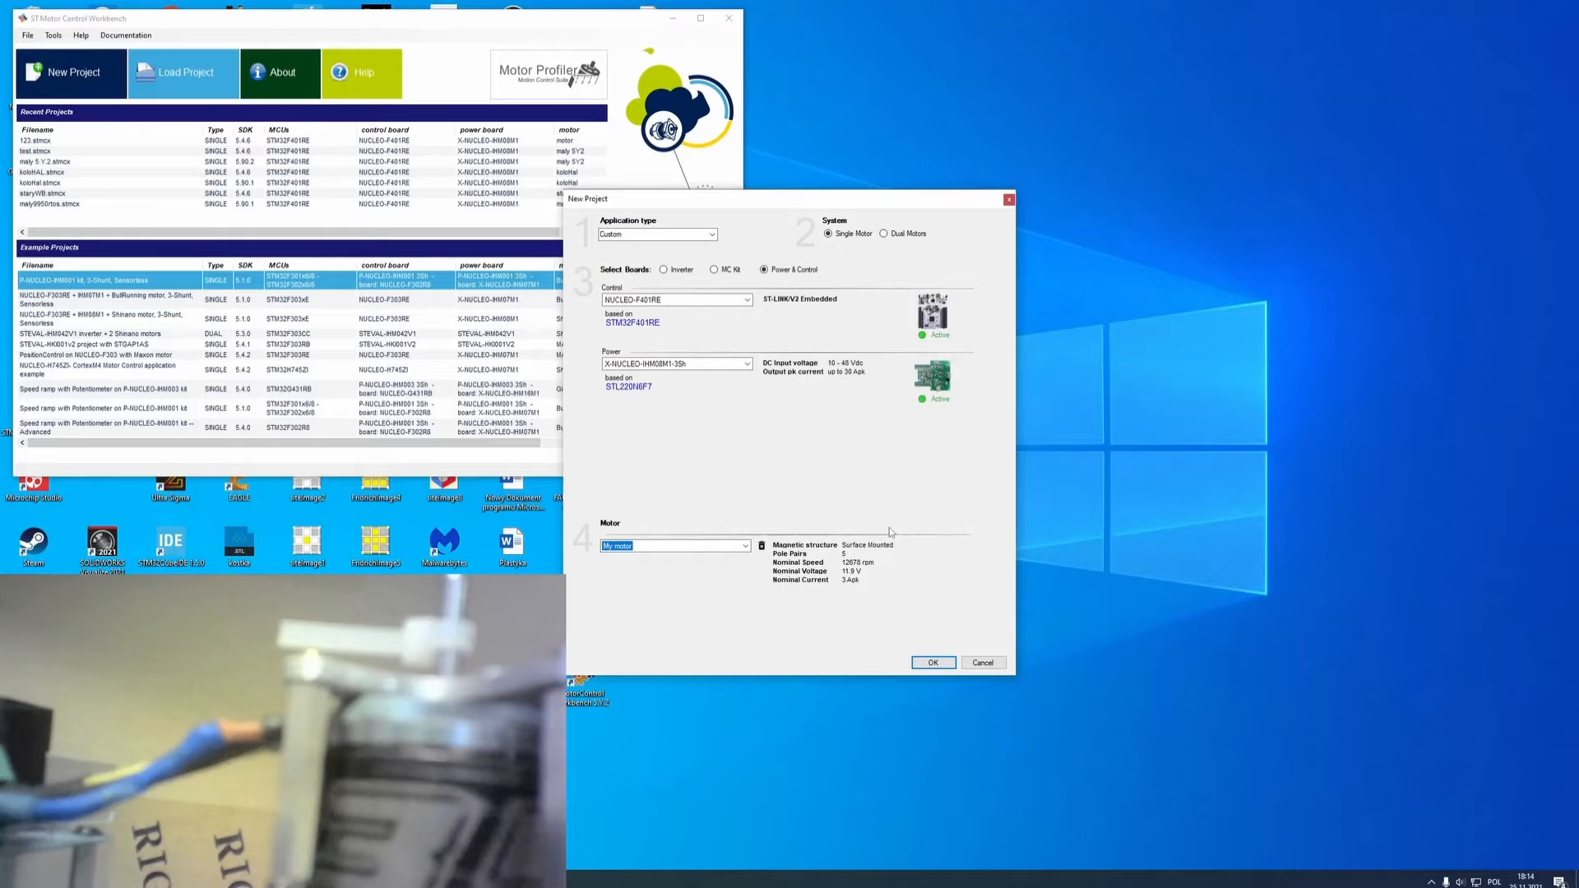
mouse_move(861, 591)
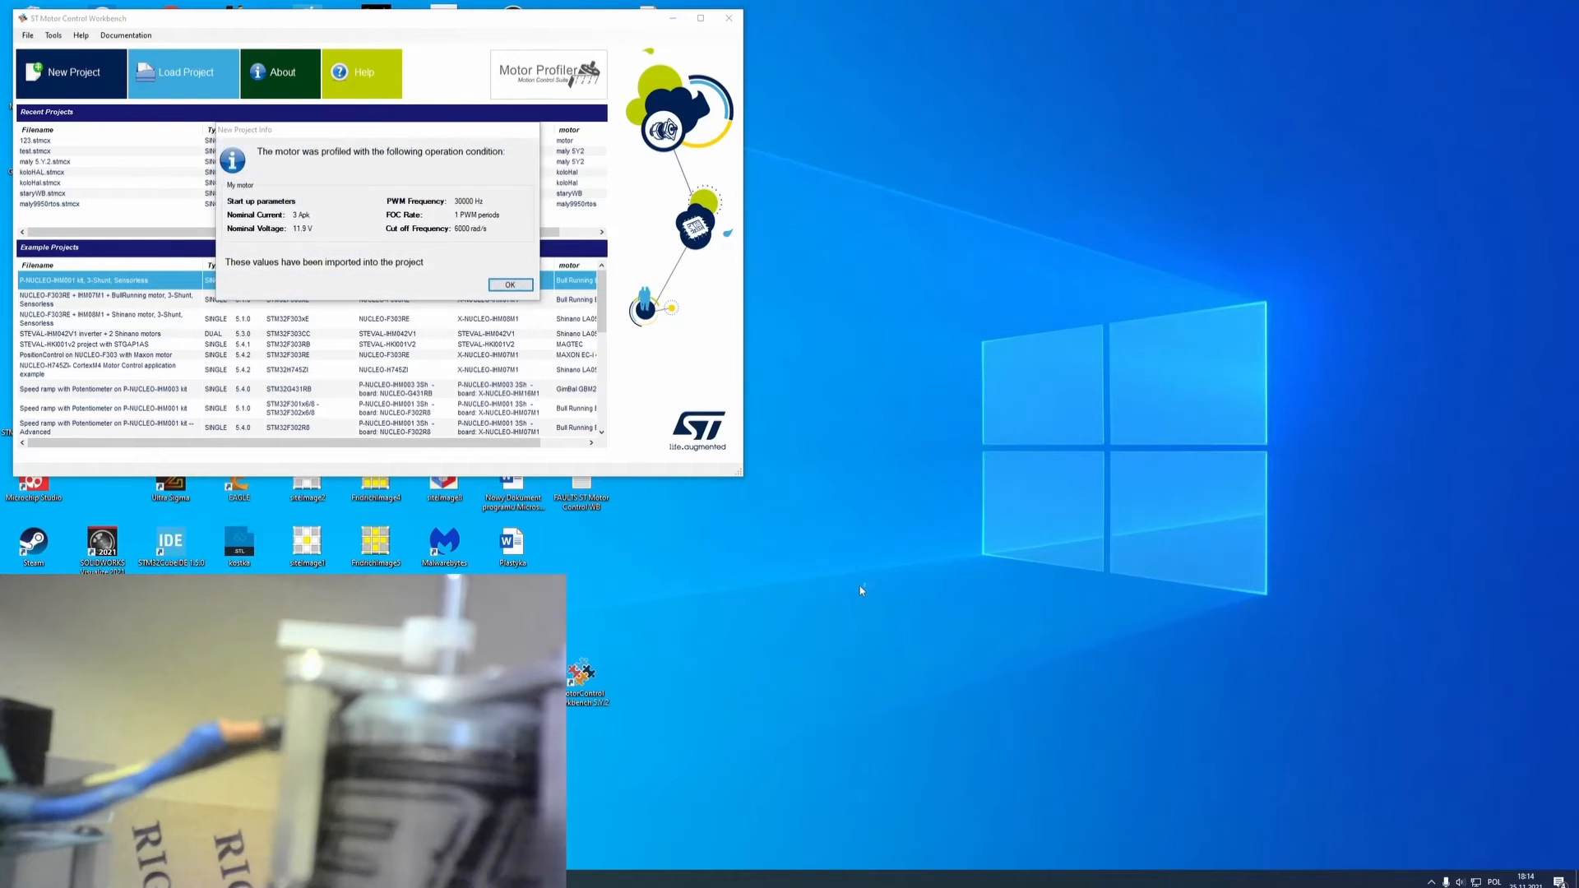
Accept the imported My motor parameters so the project's block diagram appears
click(510, 284)
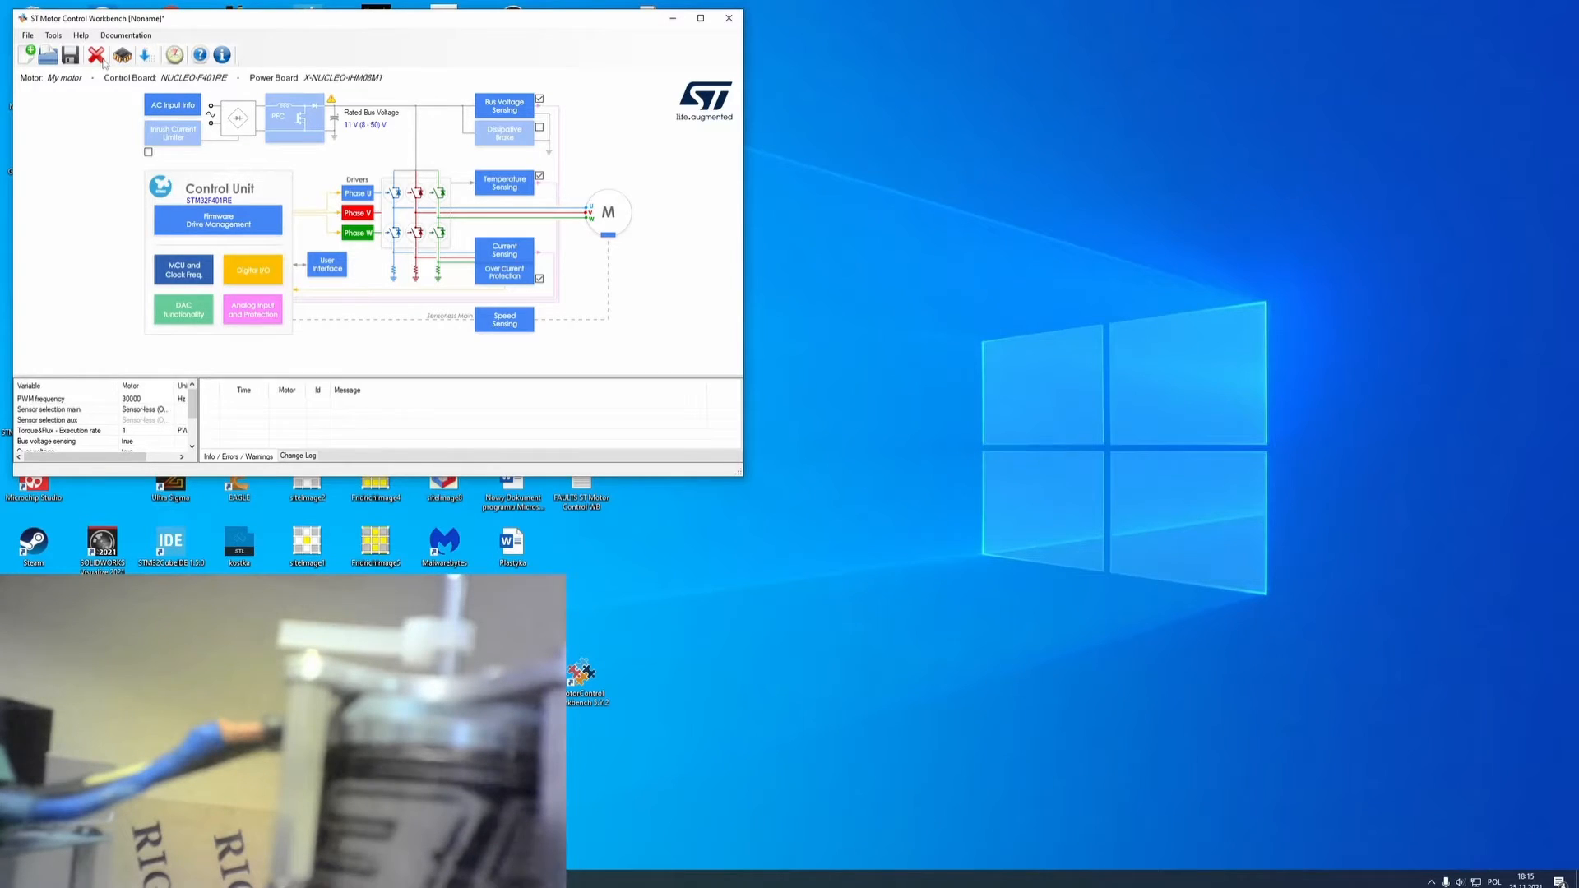
Save the project as MyMotor in the ST Motor Control WB folder
click(70, 55)
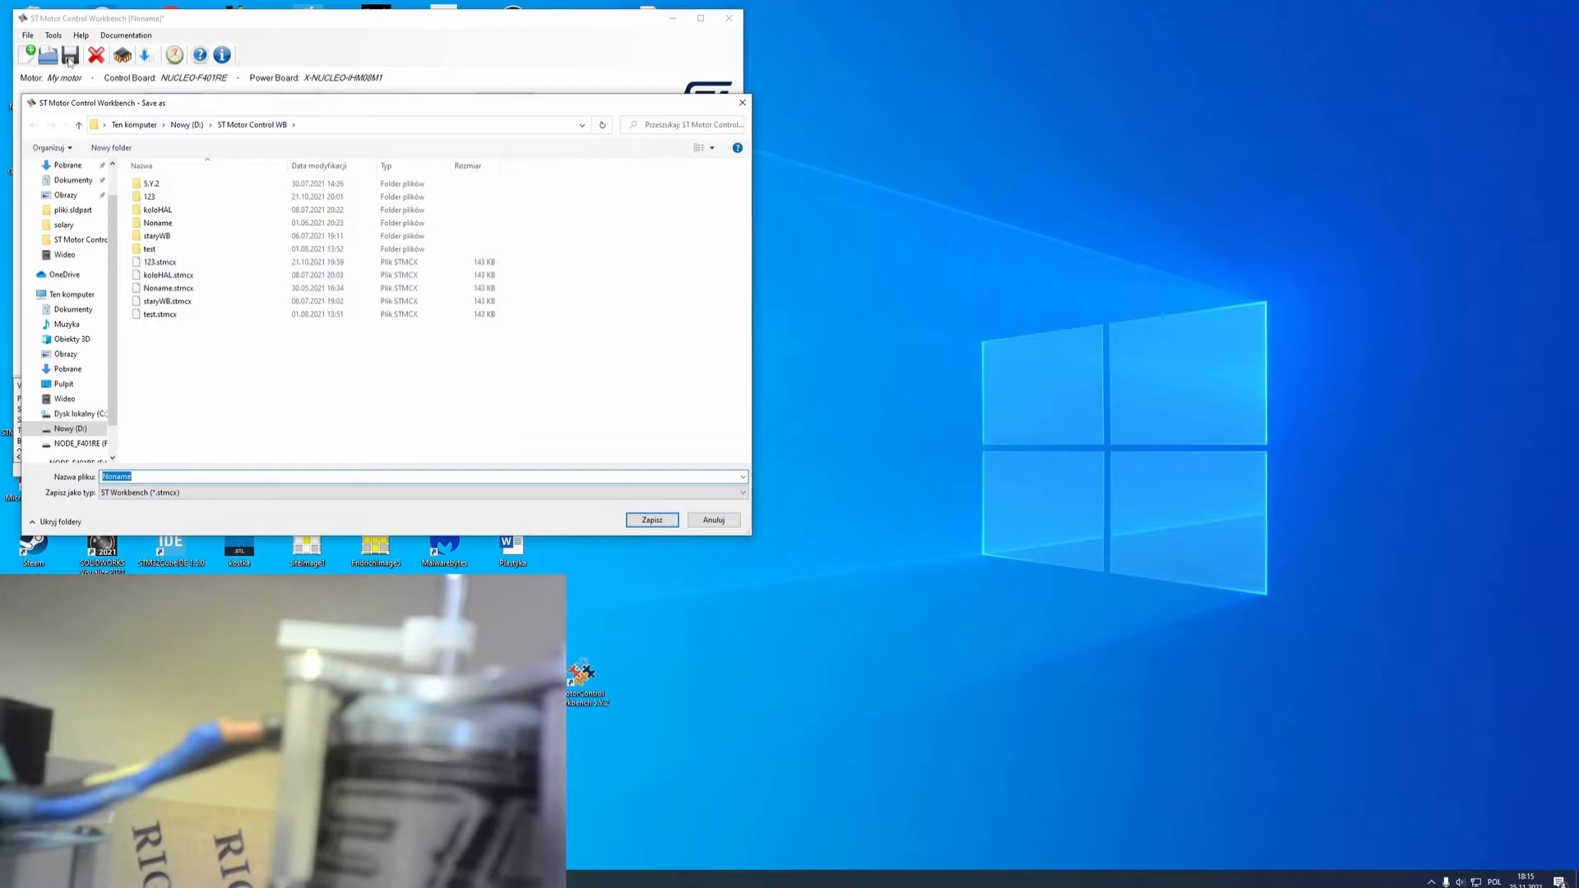
text(MyMoty)
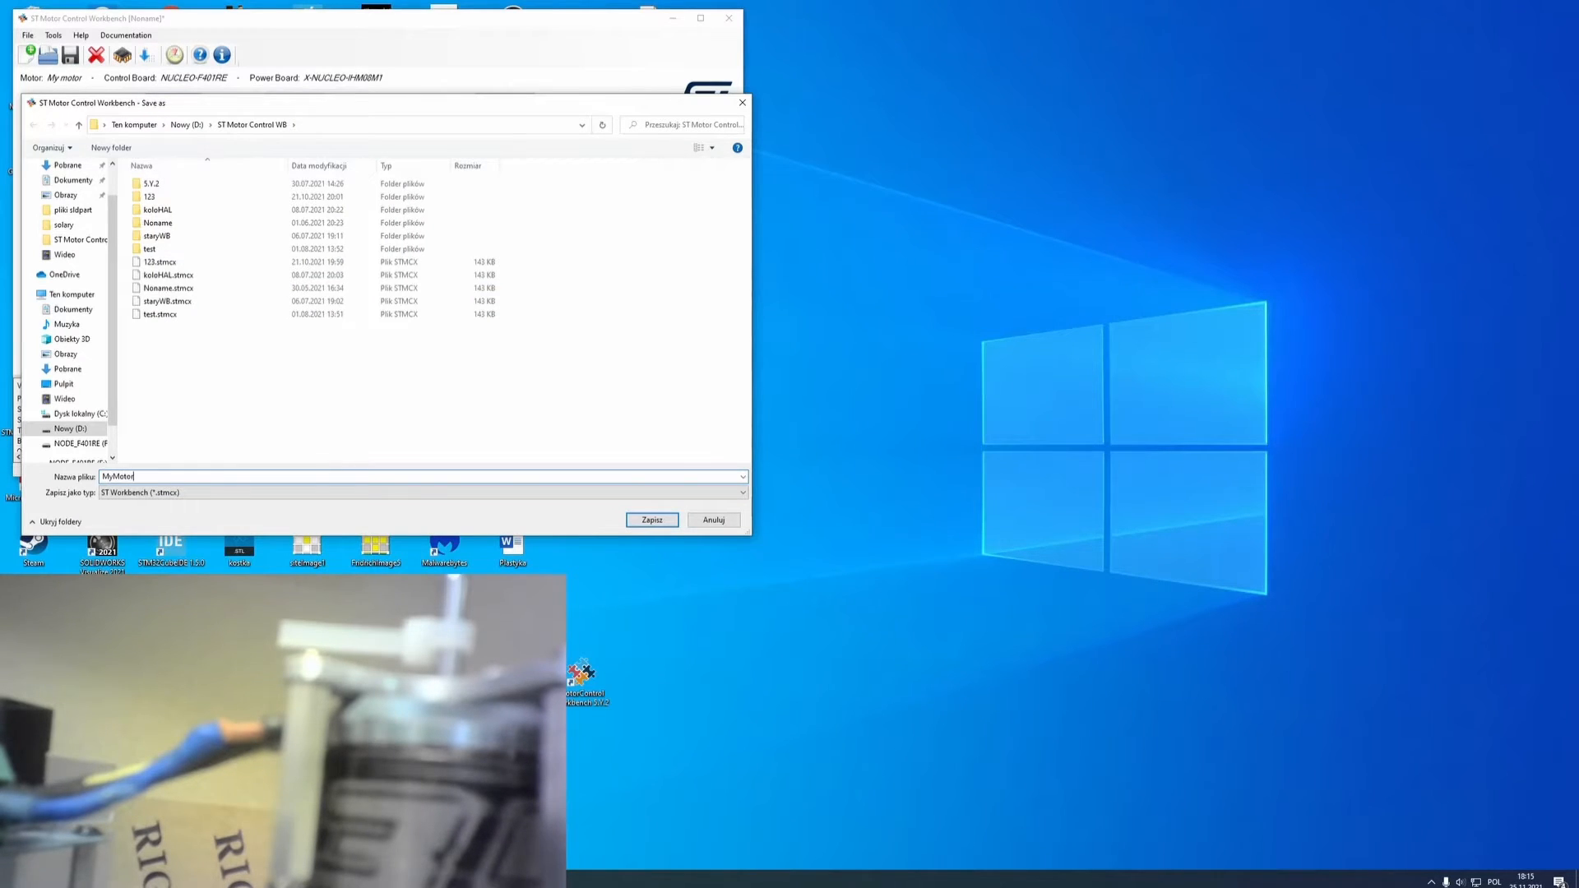
click(650, 520)
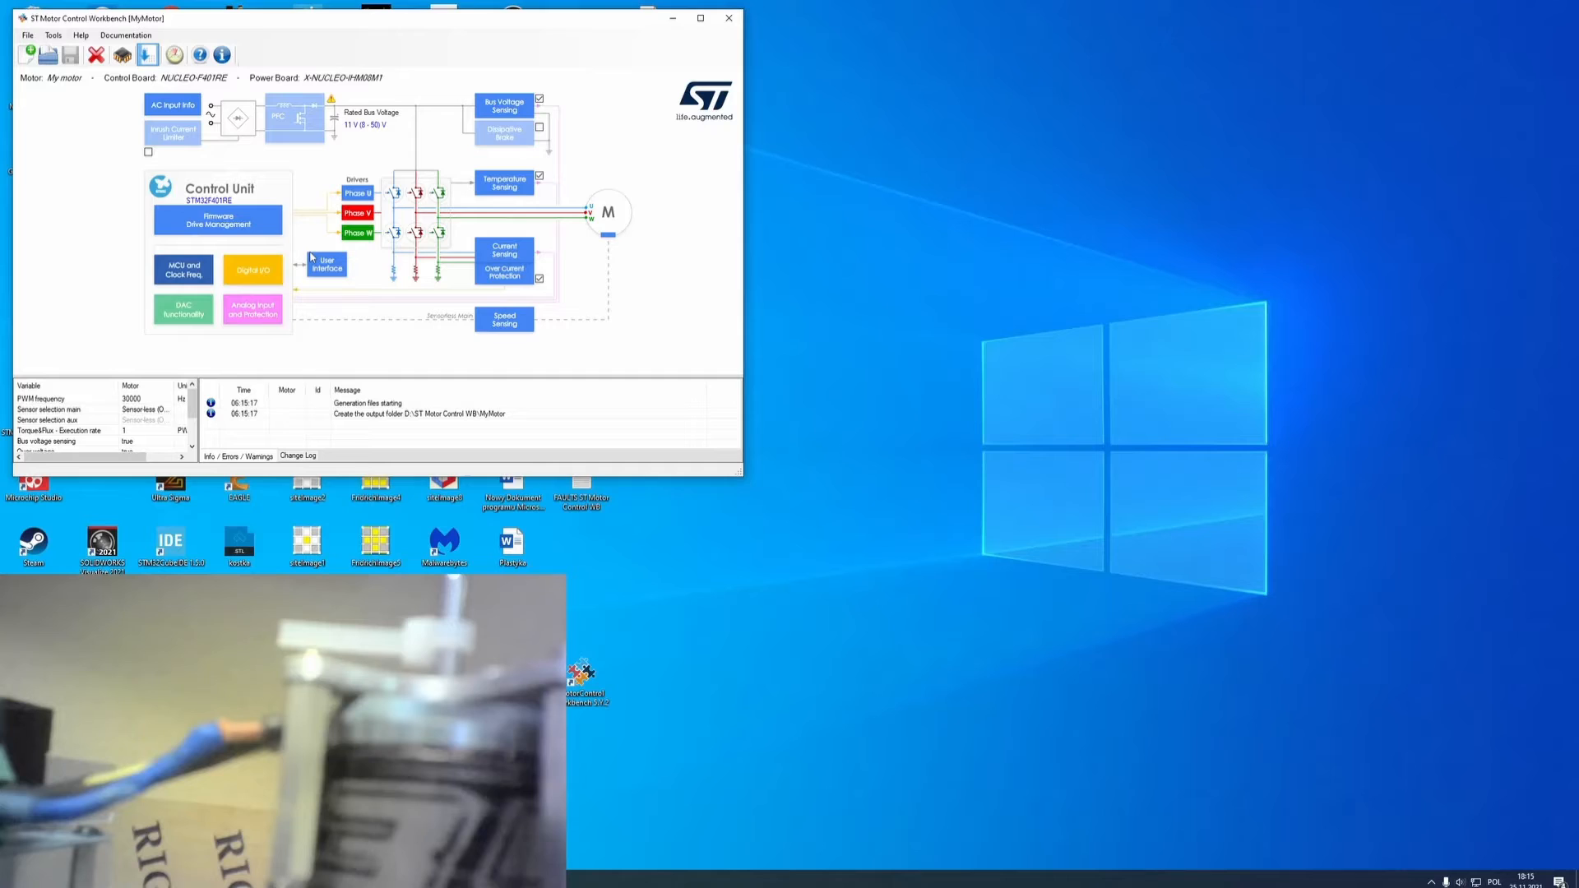
Generate the MyMotor project files, then launch STM32CubeMX once completed
click(147, 54)
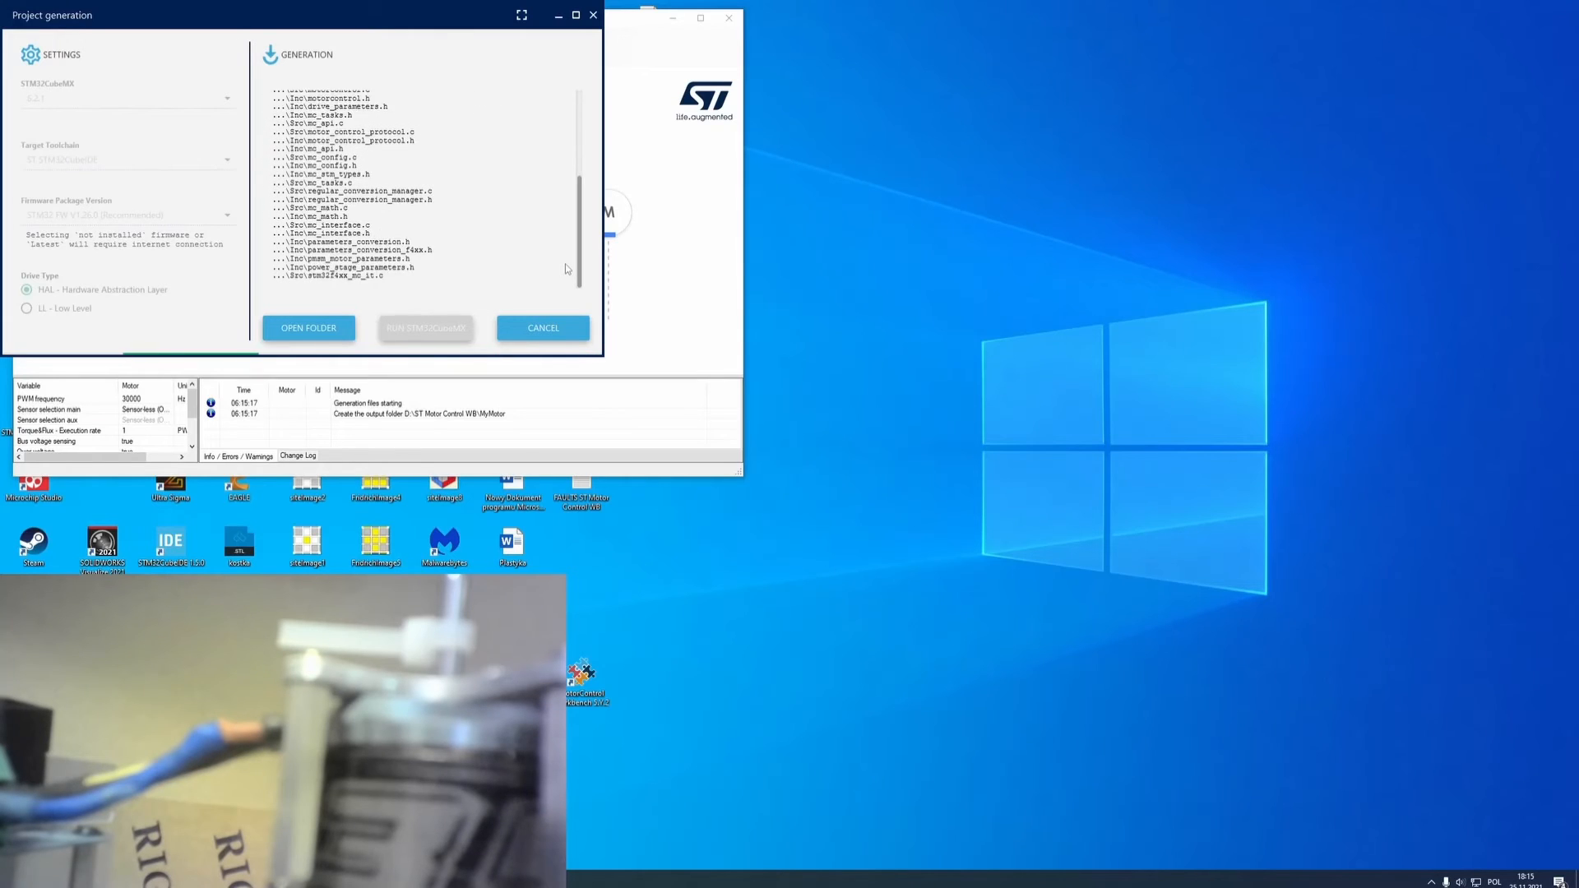
scroll(down, 3)
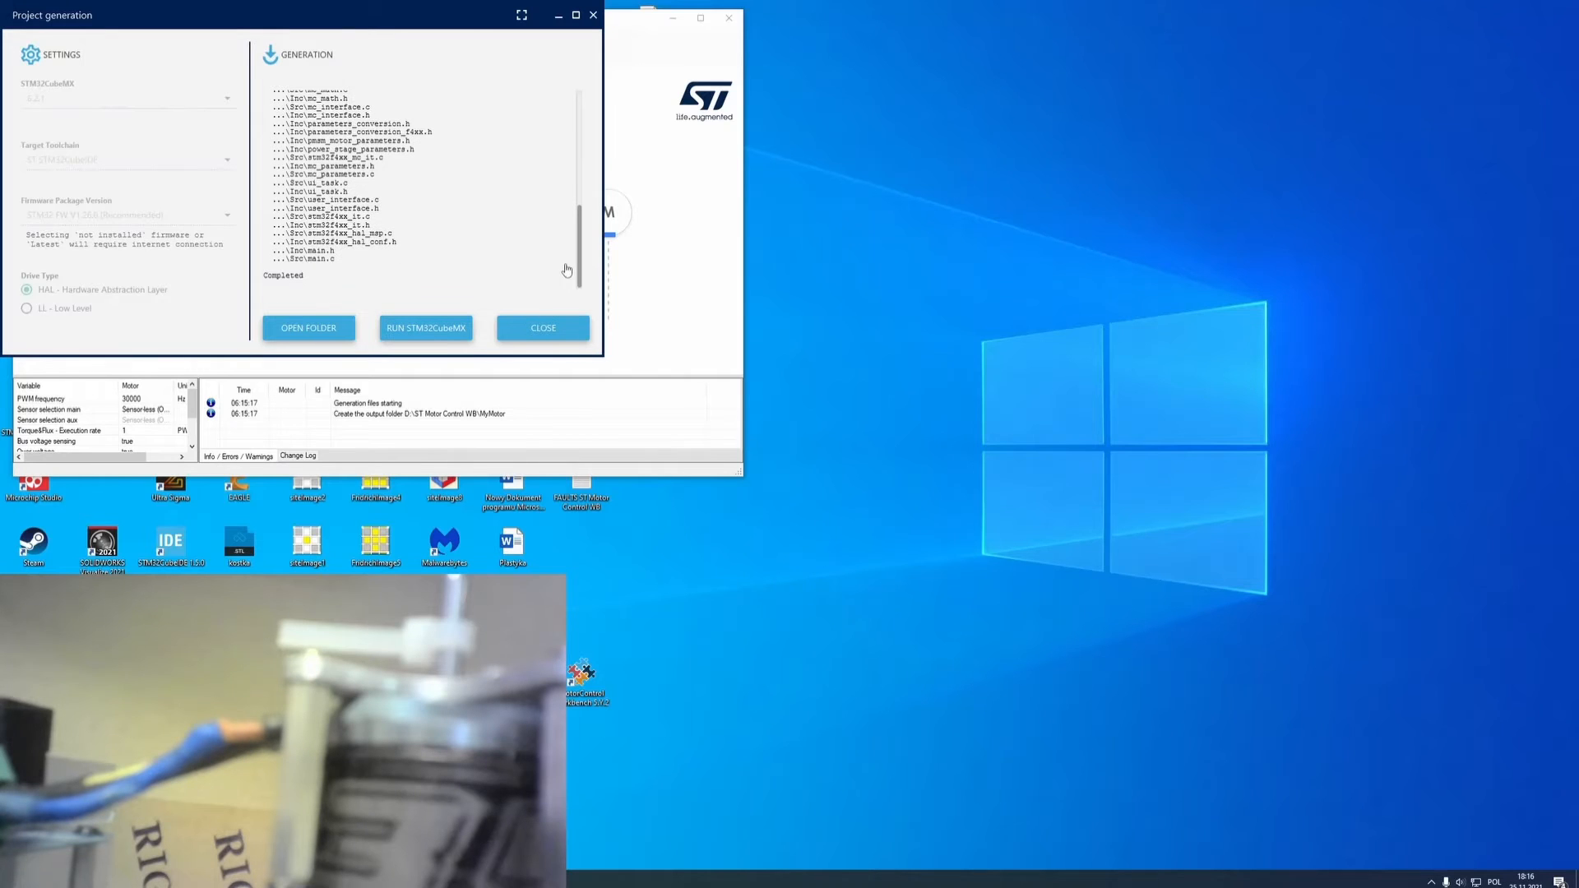
mouse_move(515, 274)
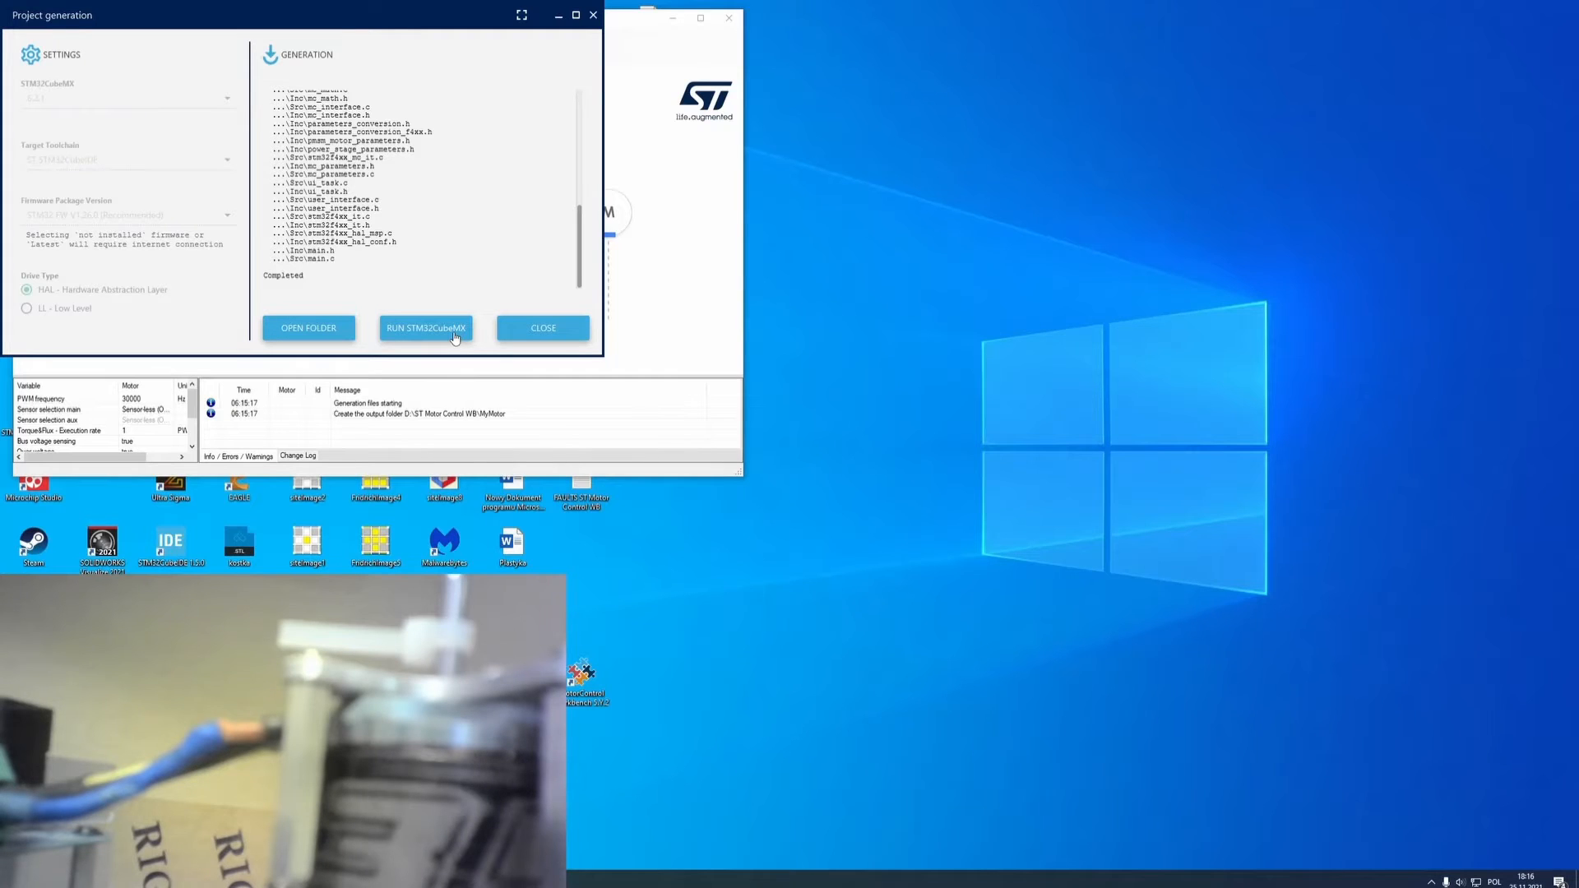
click(425, 327)
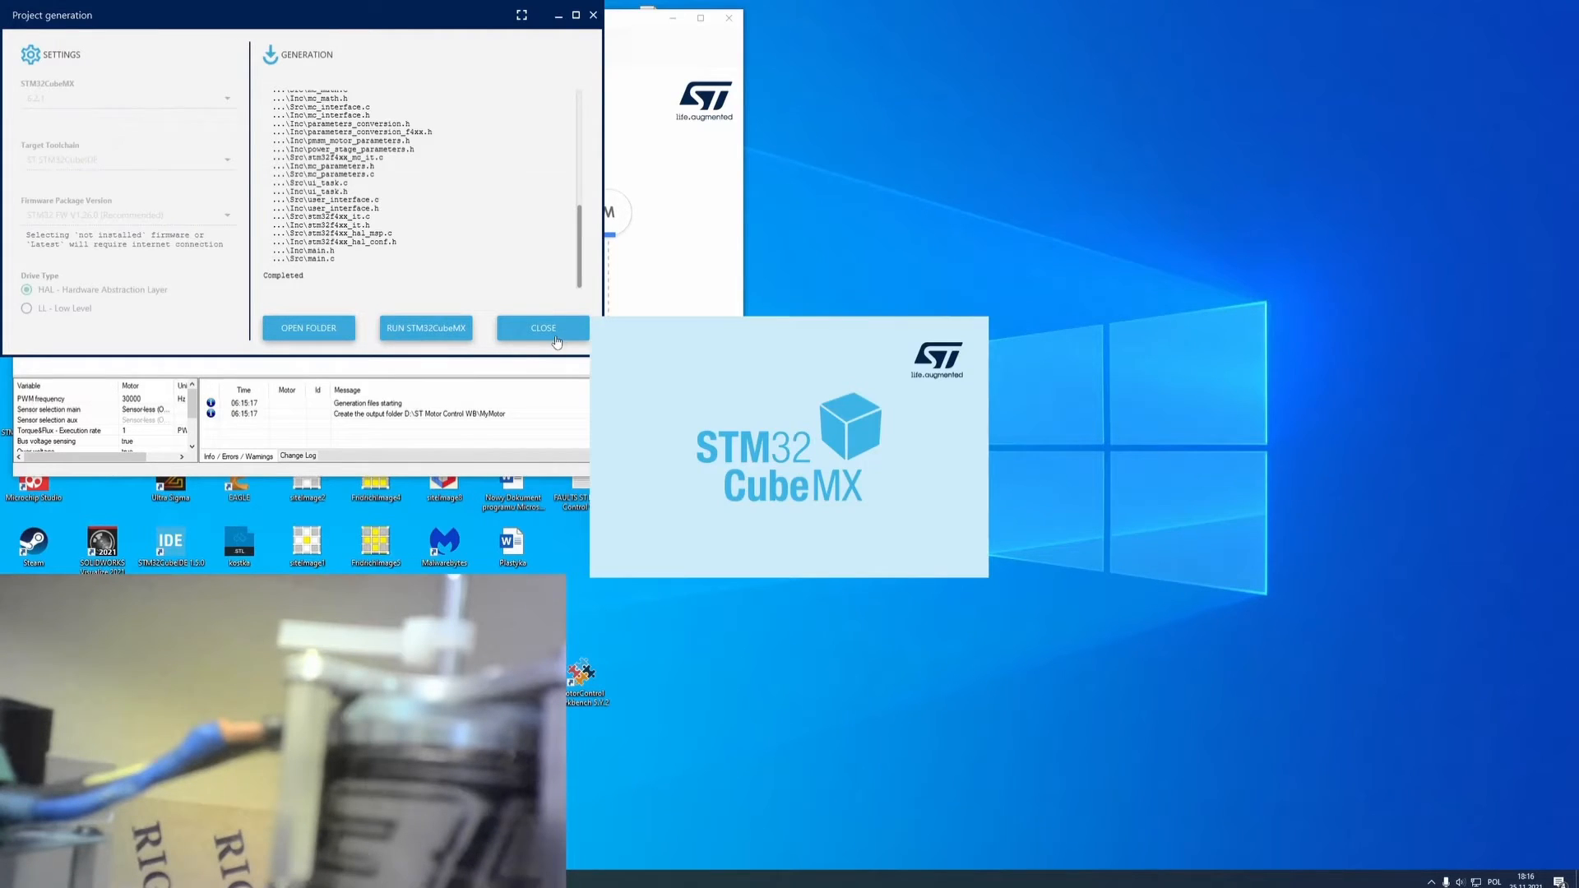
Close the finished generation window and generate the MyMotor code in STM32CubeMX
click(541, 328)
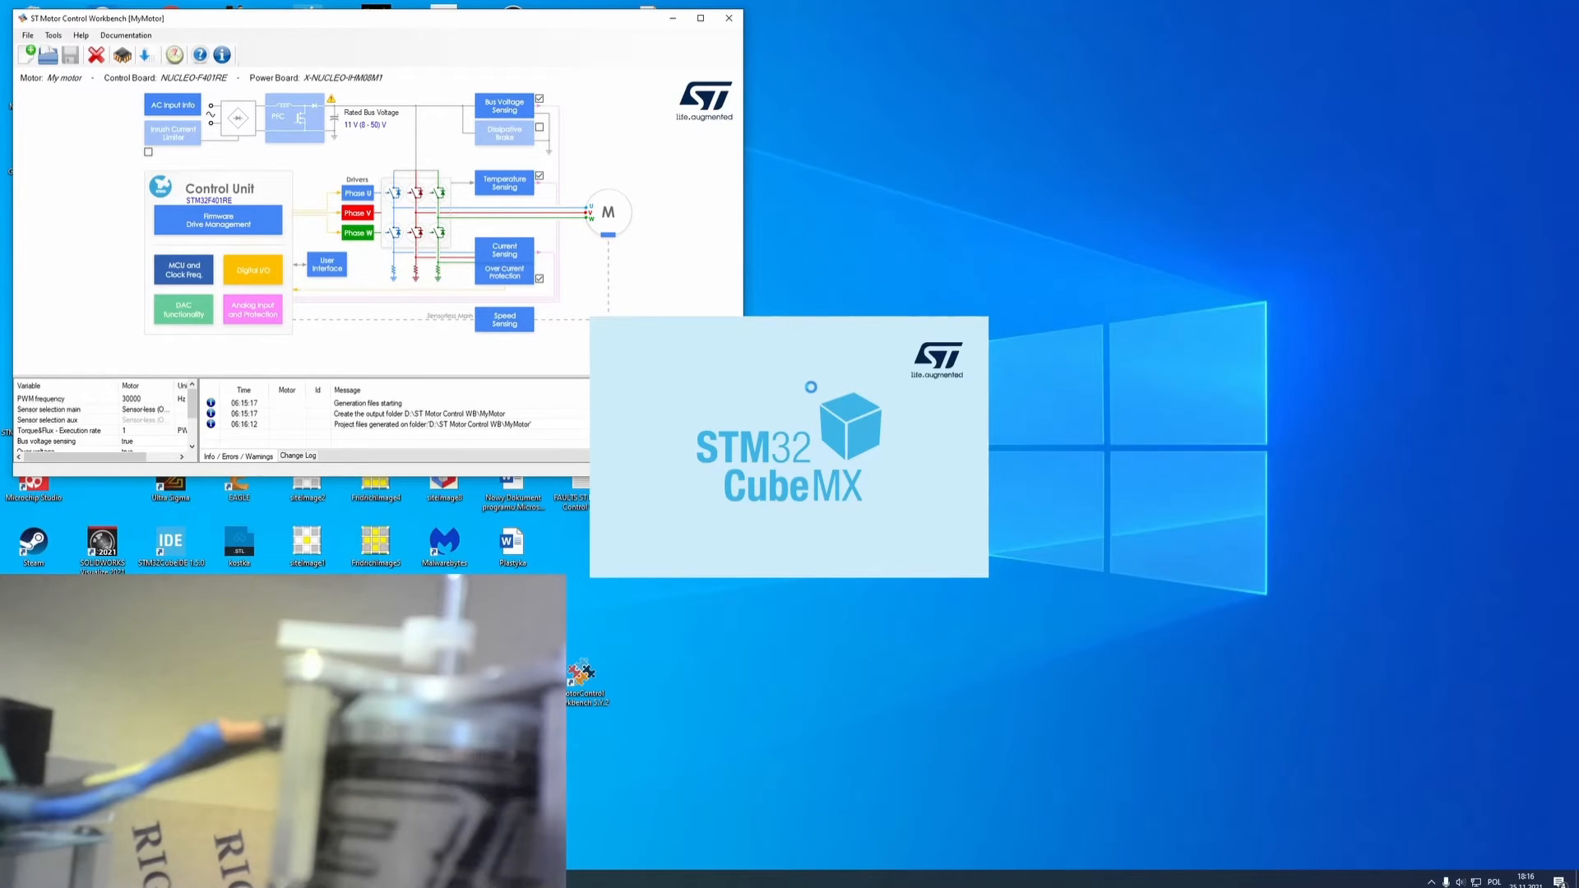
mouse_move(813, 393)
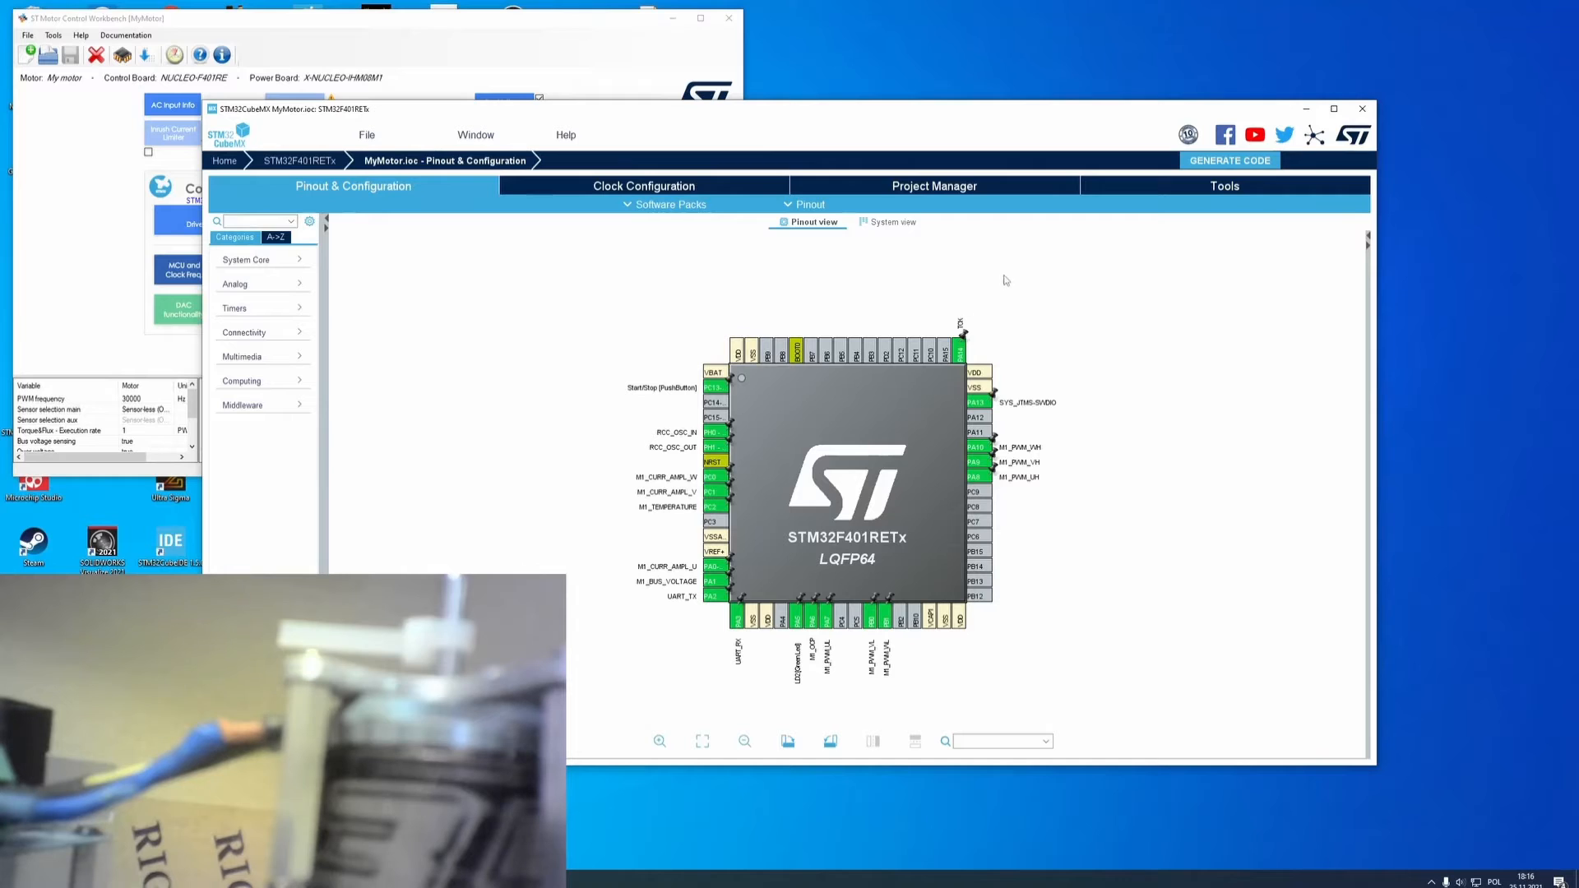
mouse_move(1032, 274)
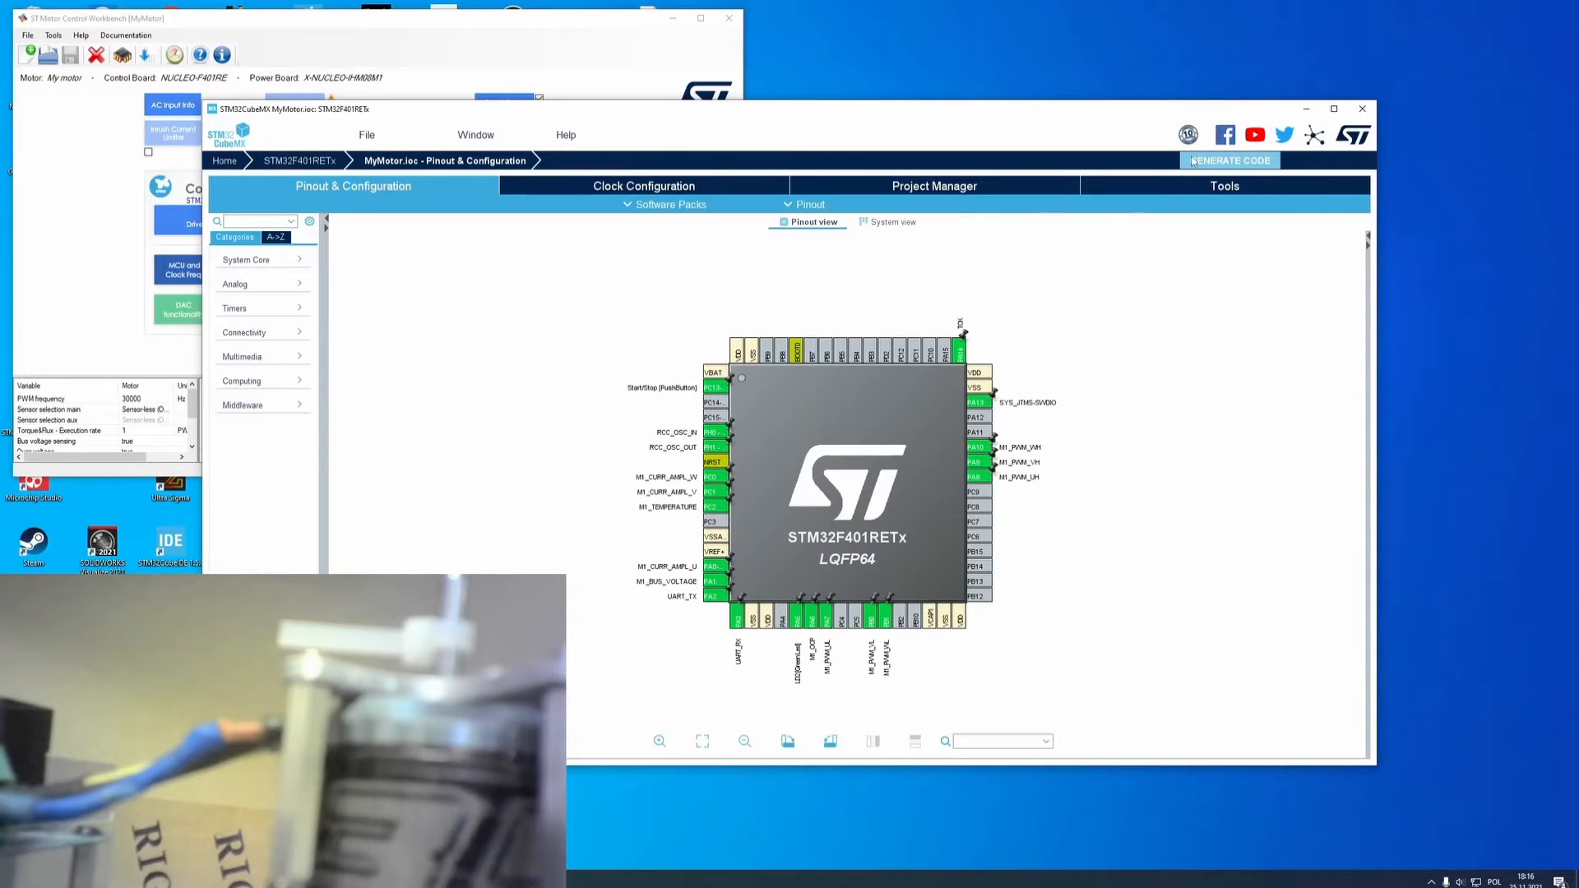
click(1228, 160)
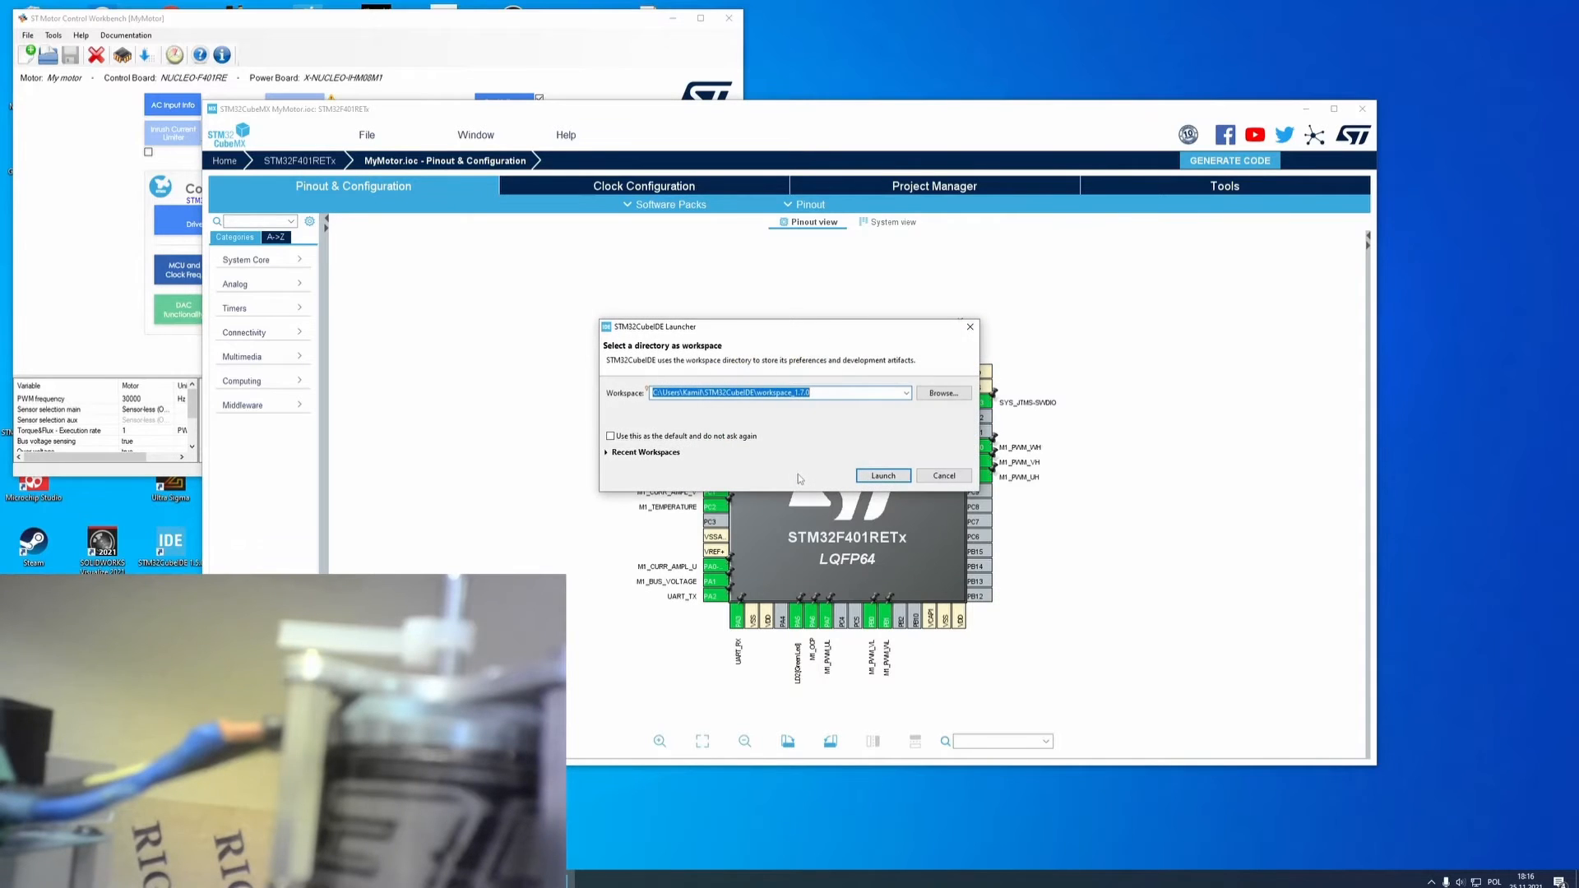
Launch the chosen workspace and confirm the MyMotor project import succeeded
click(881, 475)
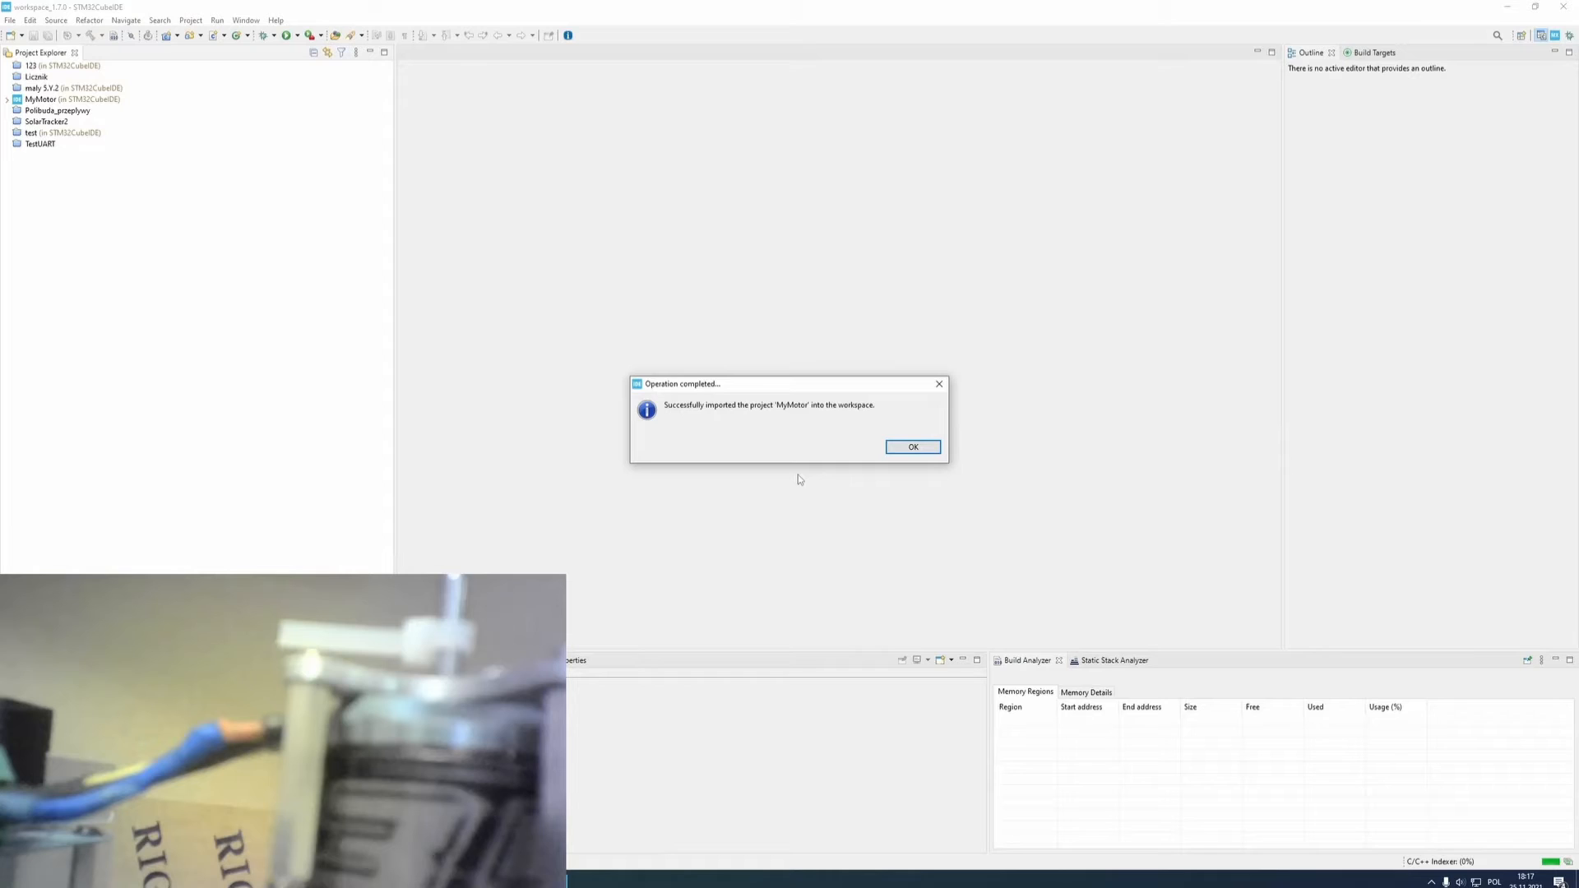
click(911, 445)
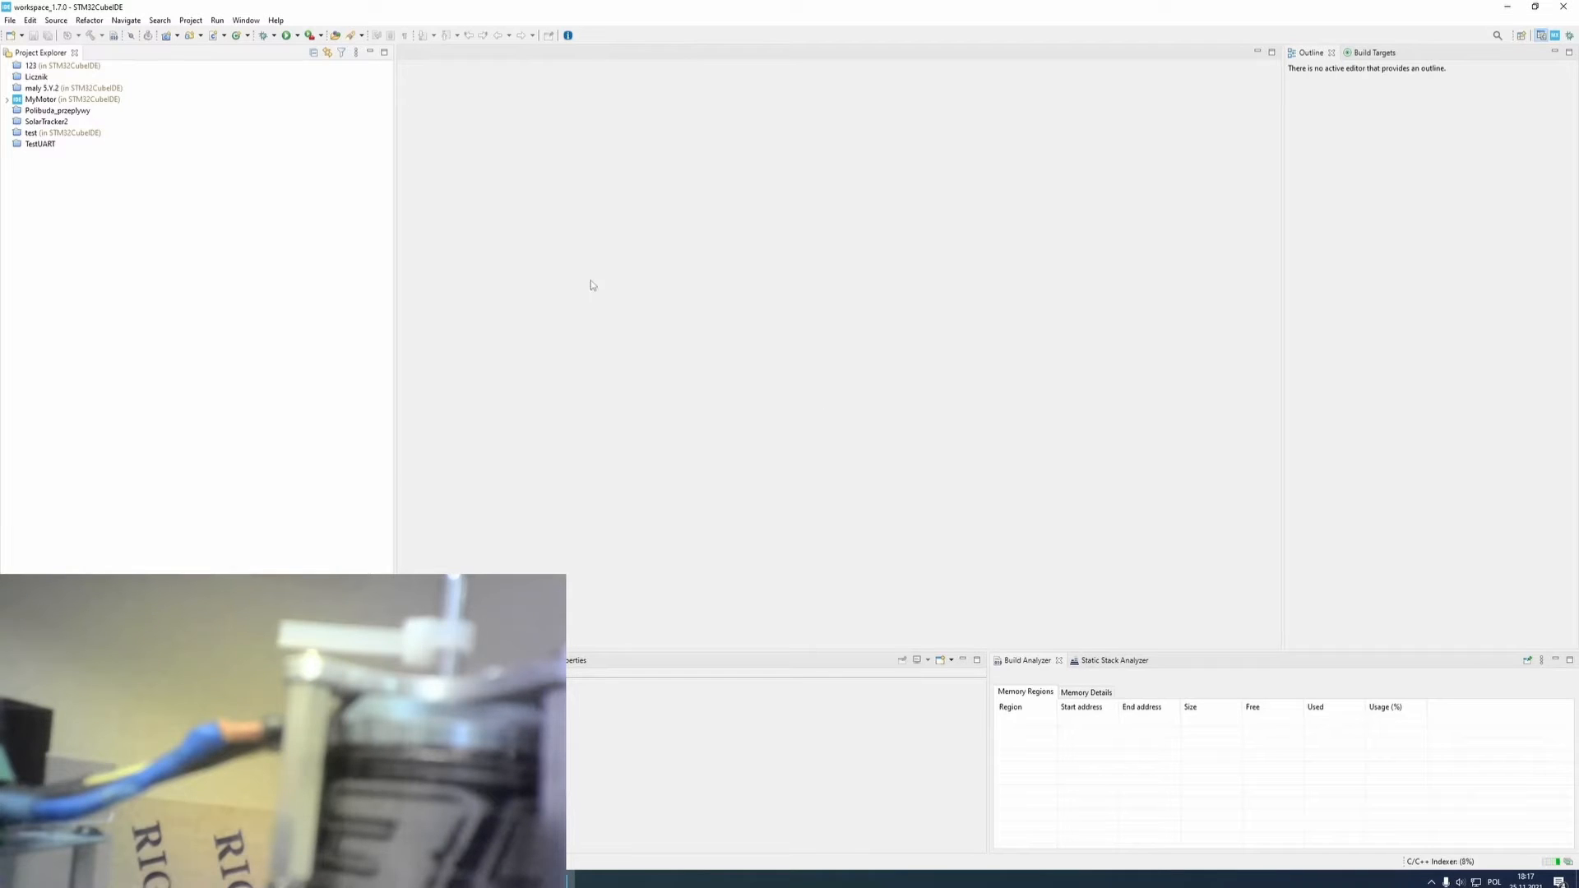
Open main.c from MyMotor > Application > User in the editor
click(8, 99)
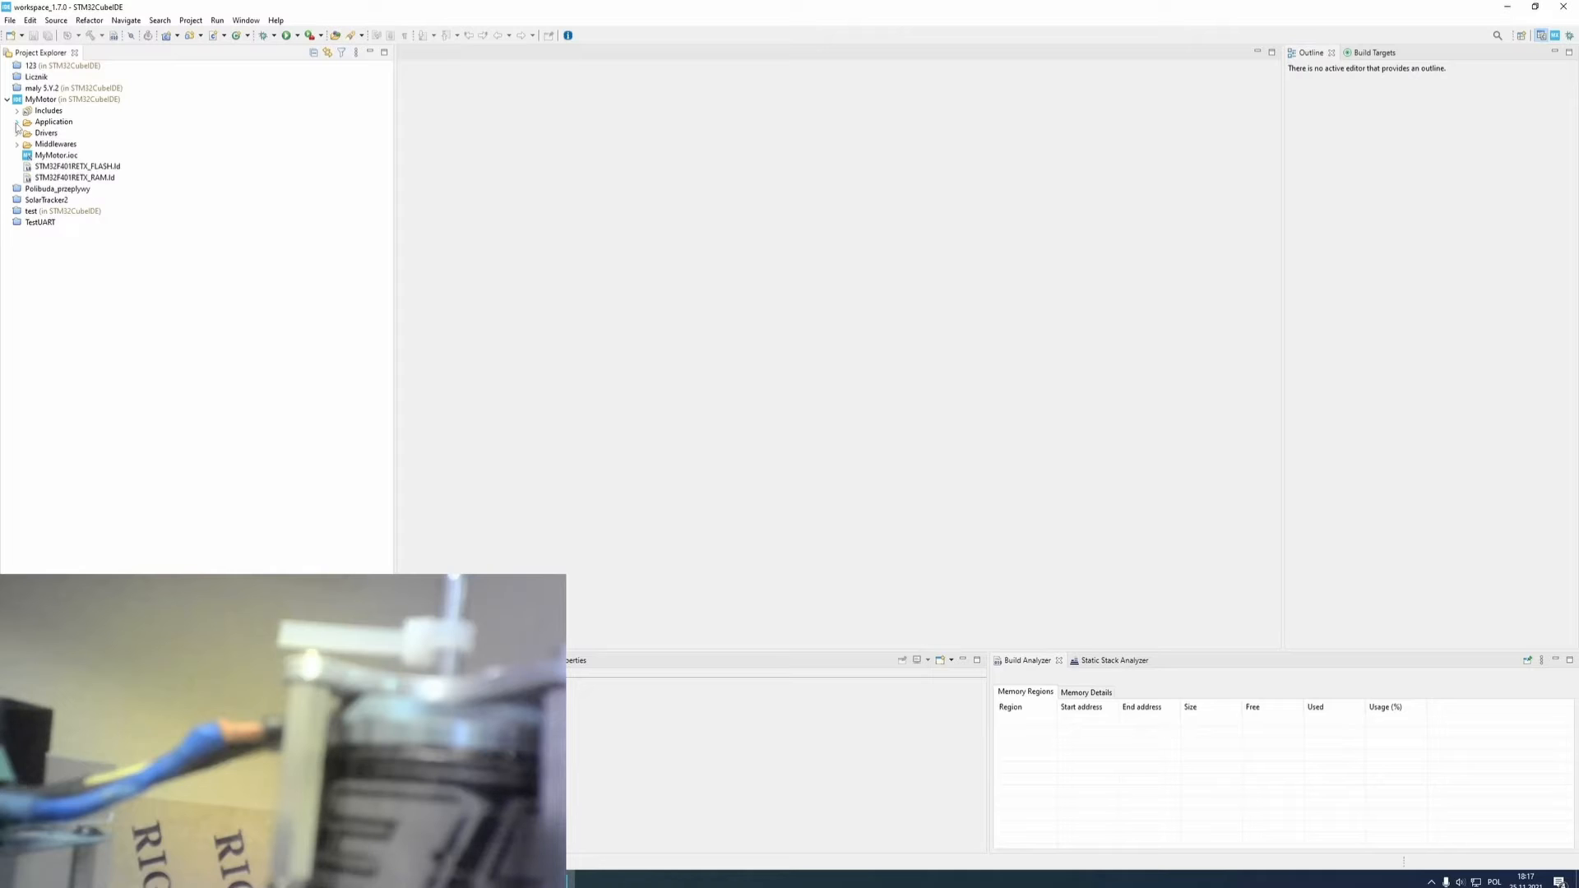
click(19, 121)
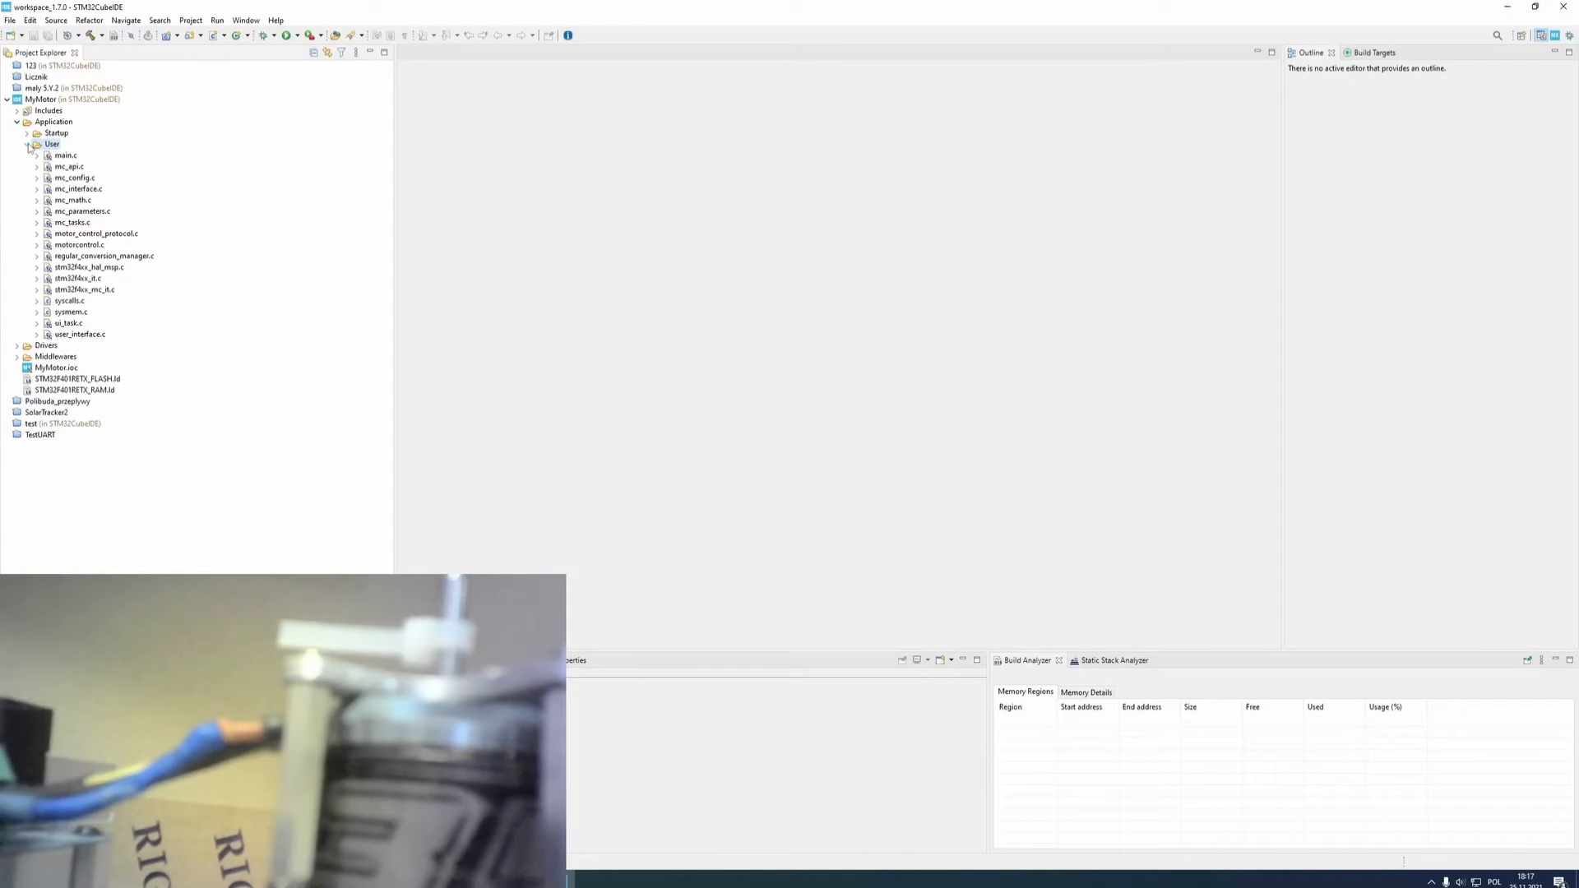
double_click(63, 154)
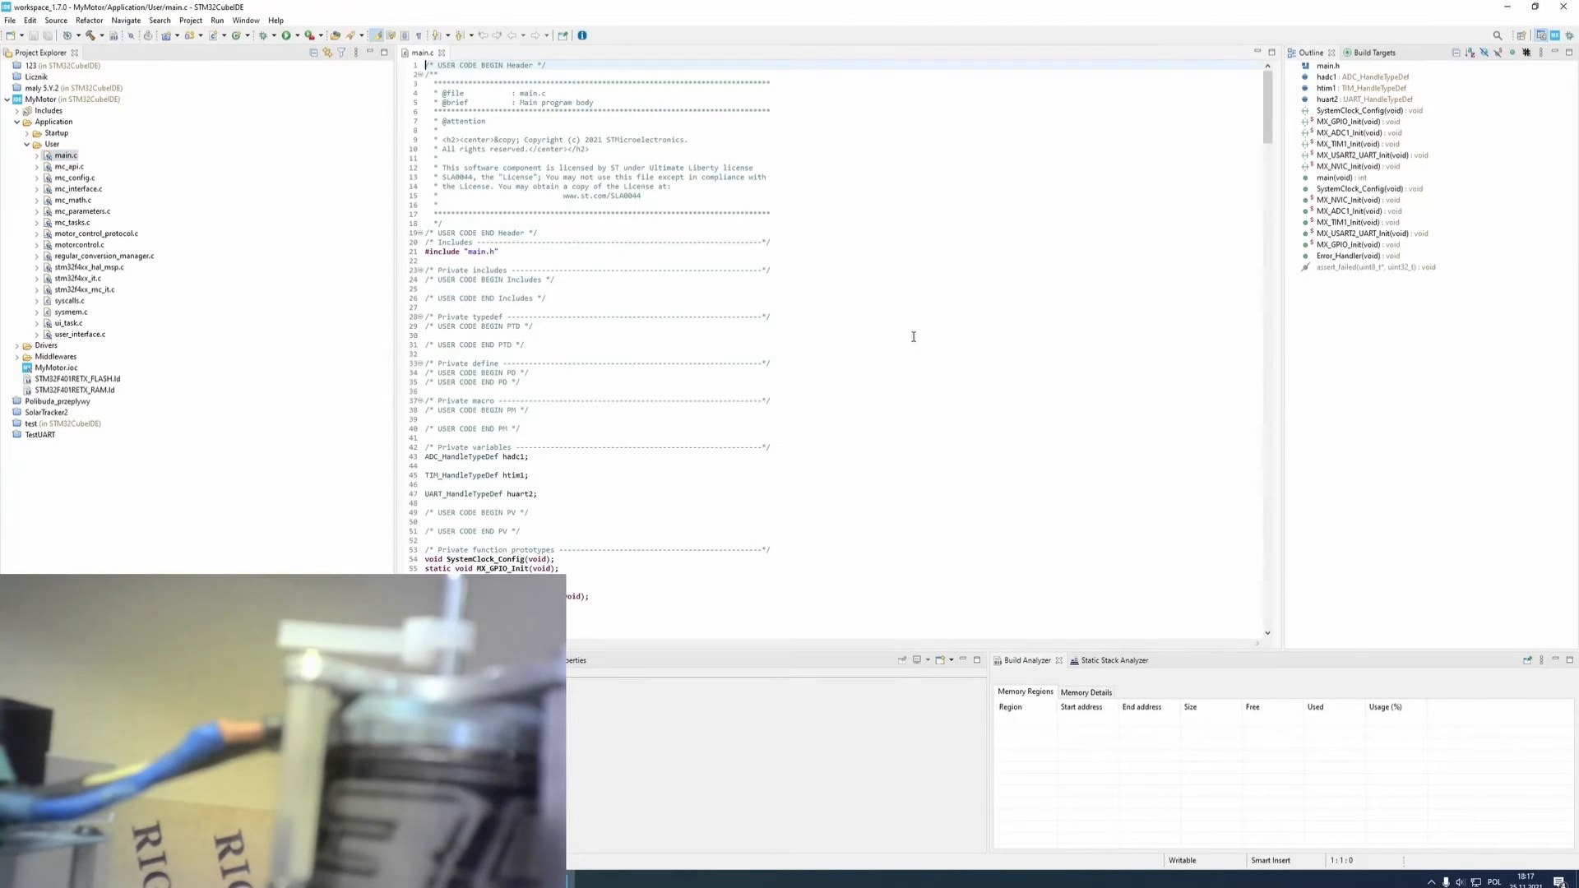
scroll(down, 3)
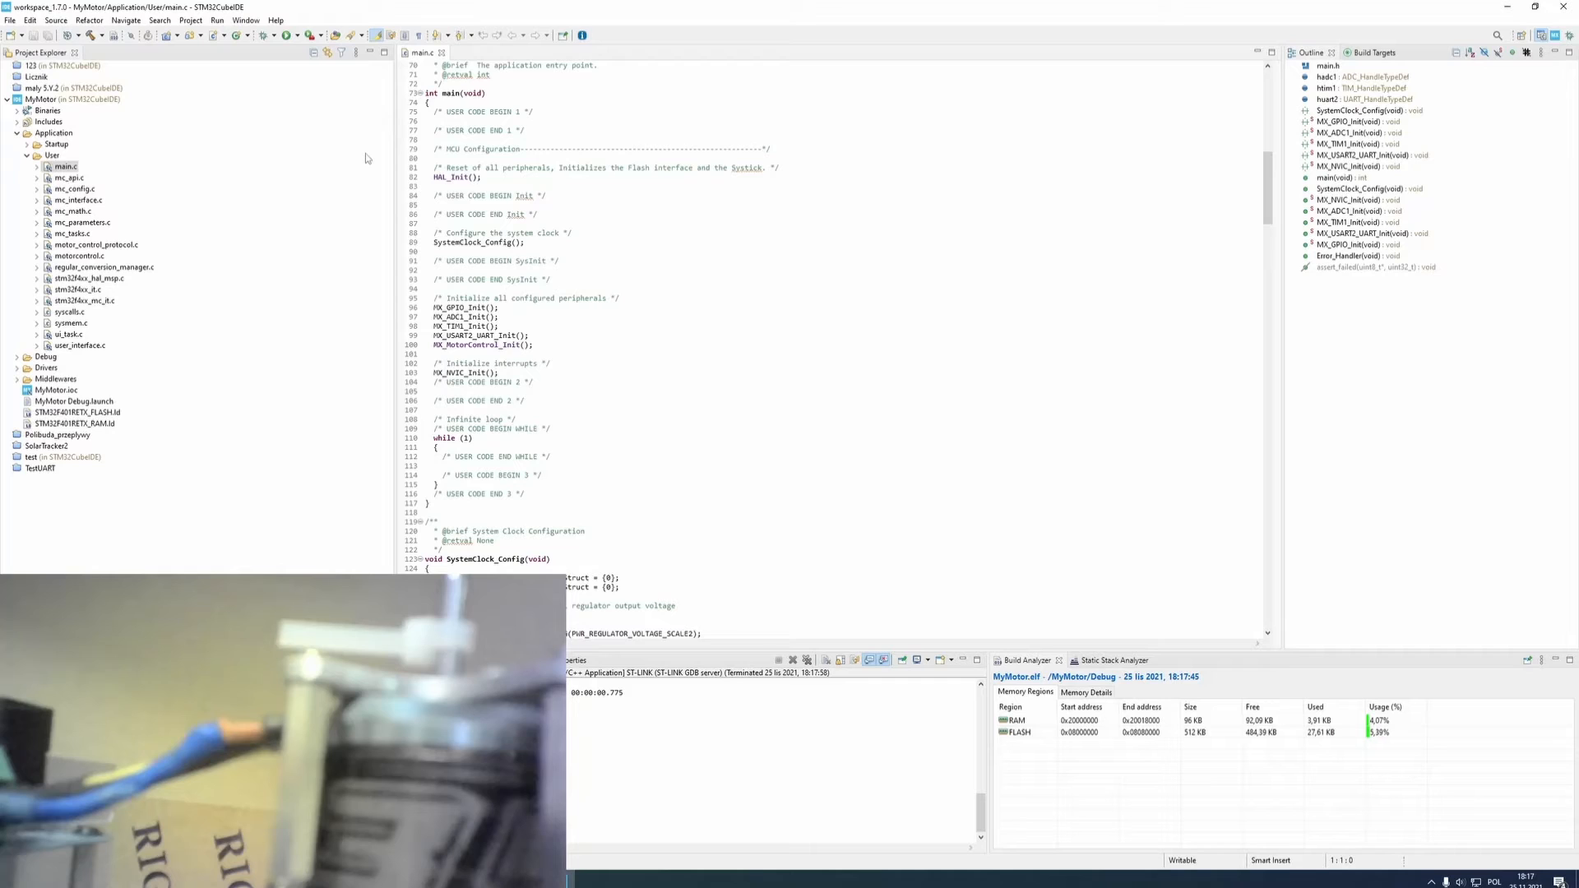
mouse_move(385, 152)
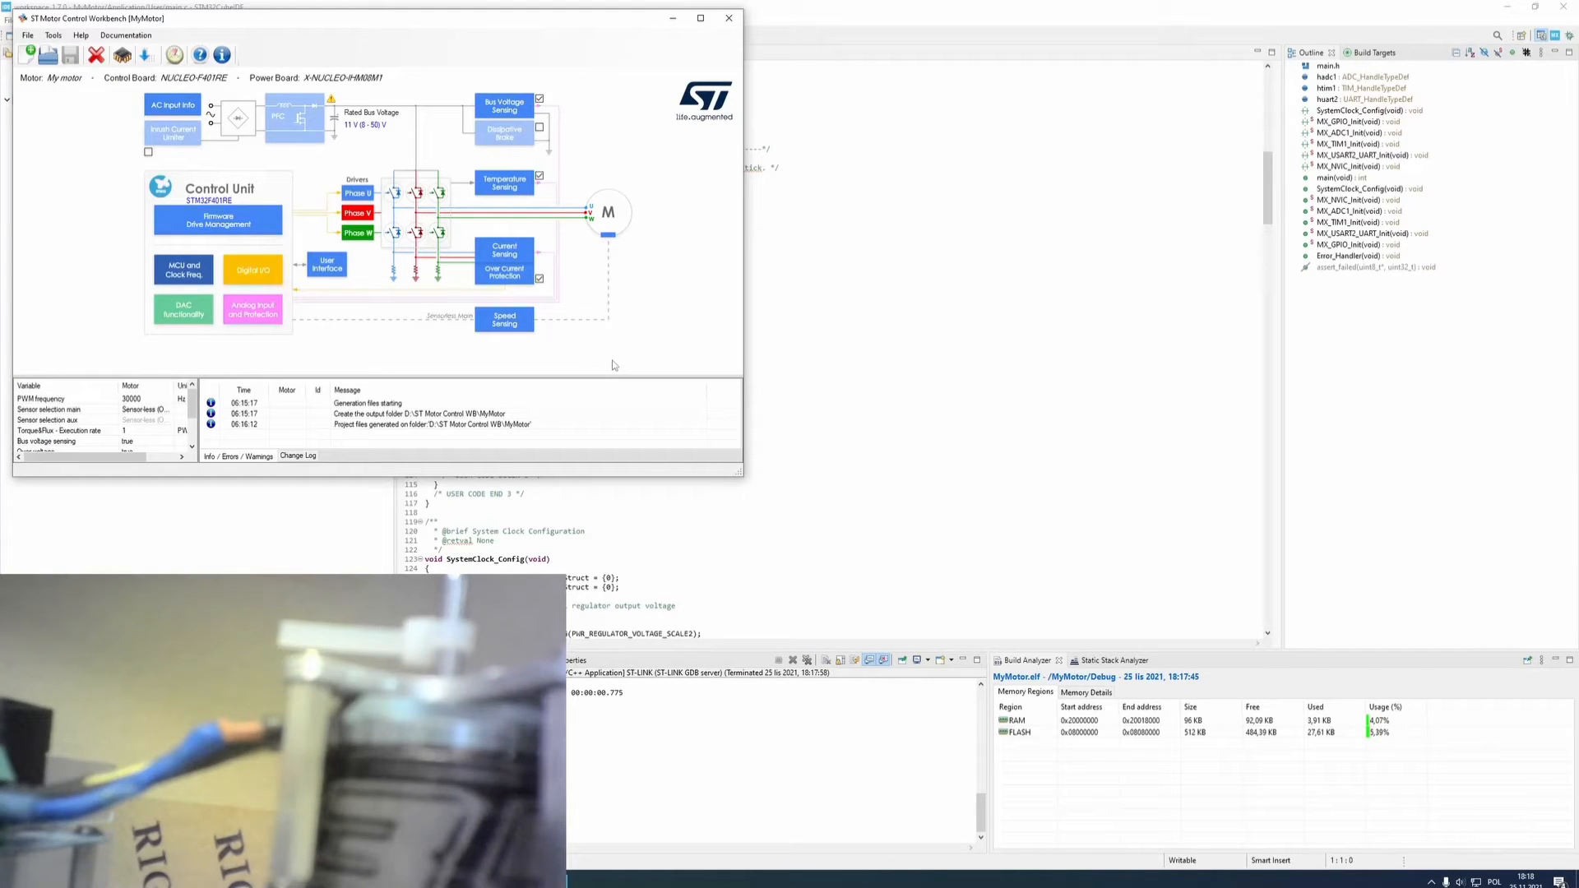
Bring up the MyMotor motor monitor, still showing not connected
click(173, 54)
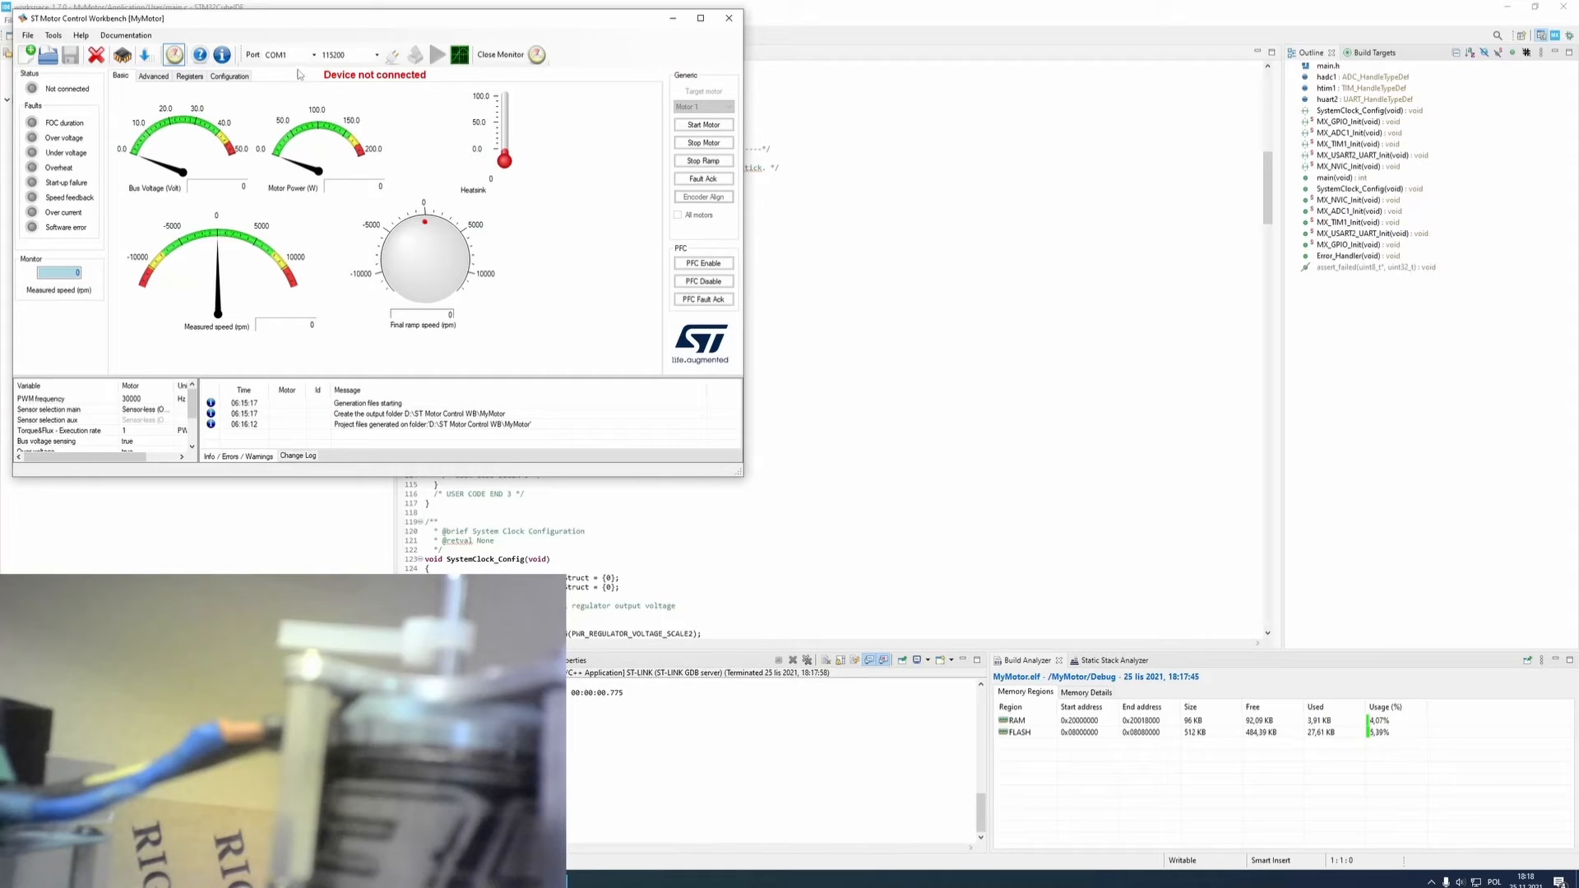
mouse_move(292, 55)
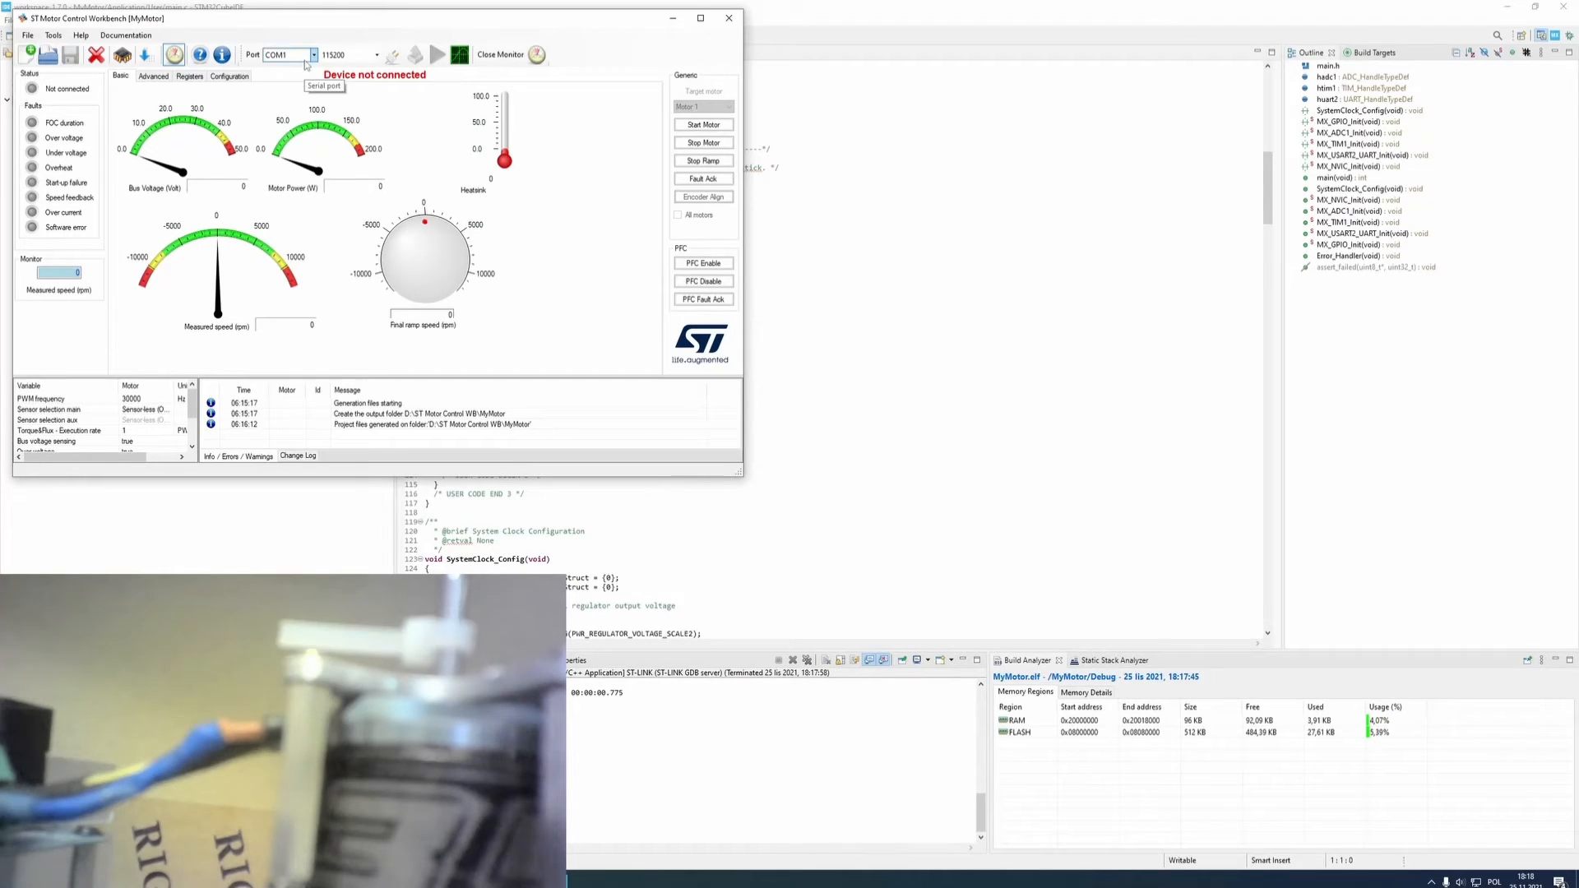
Connect the monitor to the board on COM4, showing SDK 5.4.6 and Idle
click(313, 55)
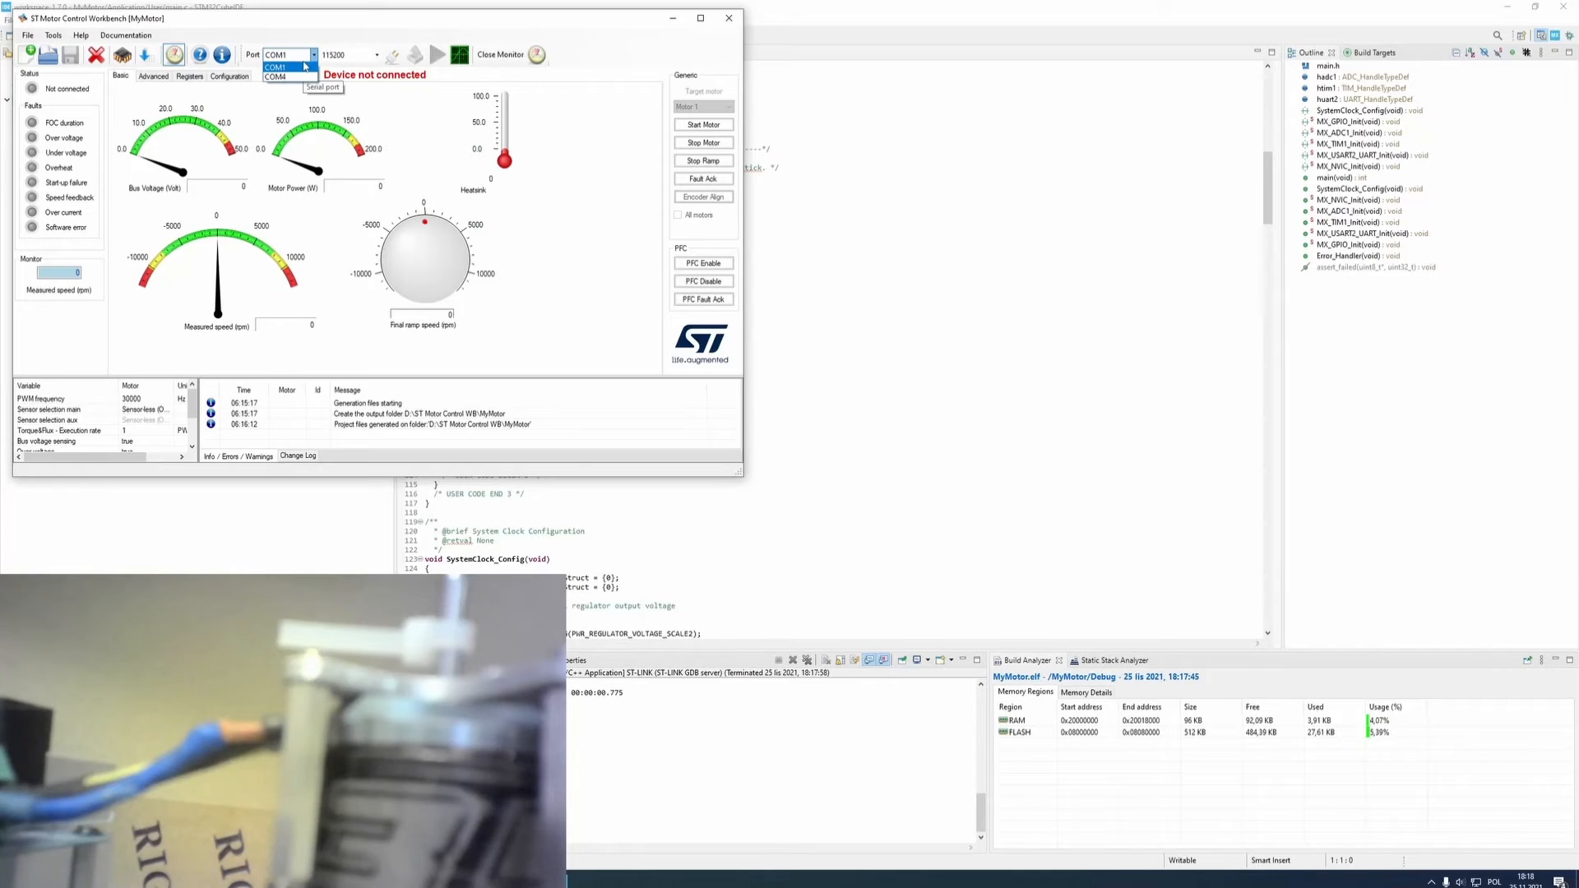
click(277, 77)
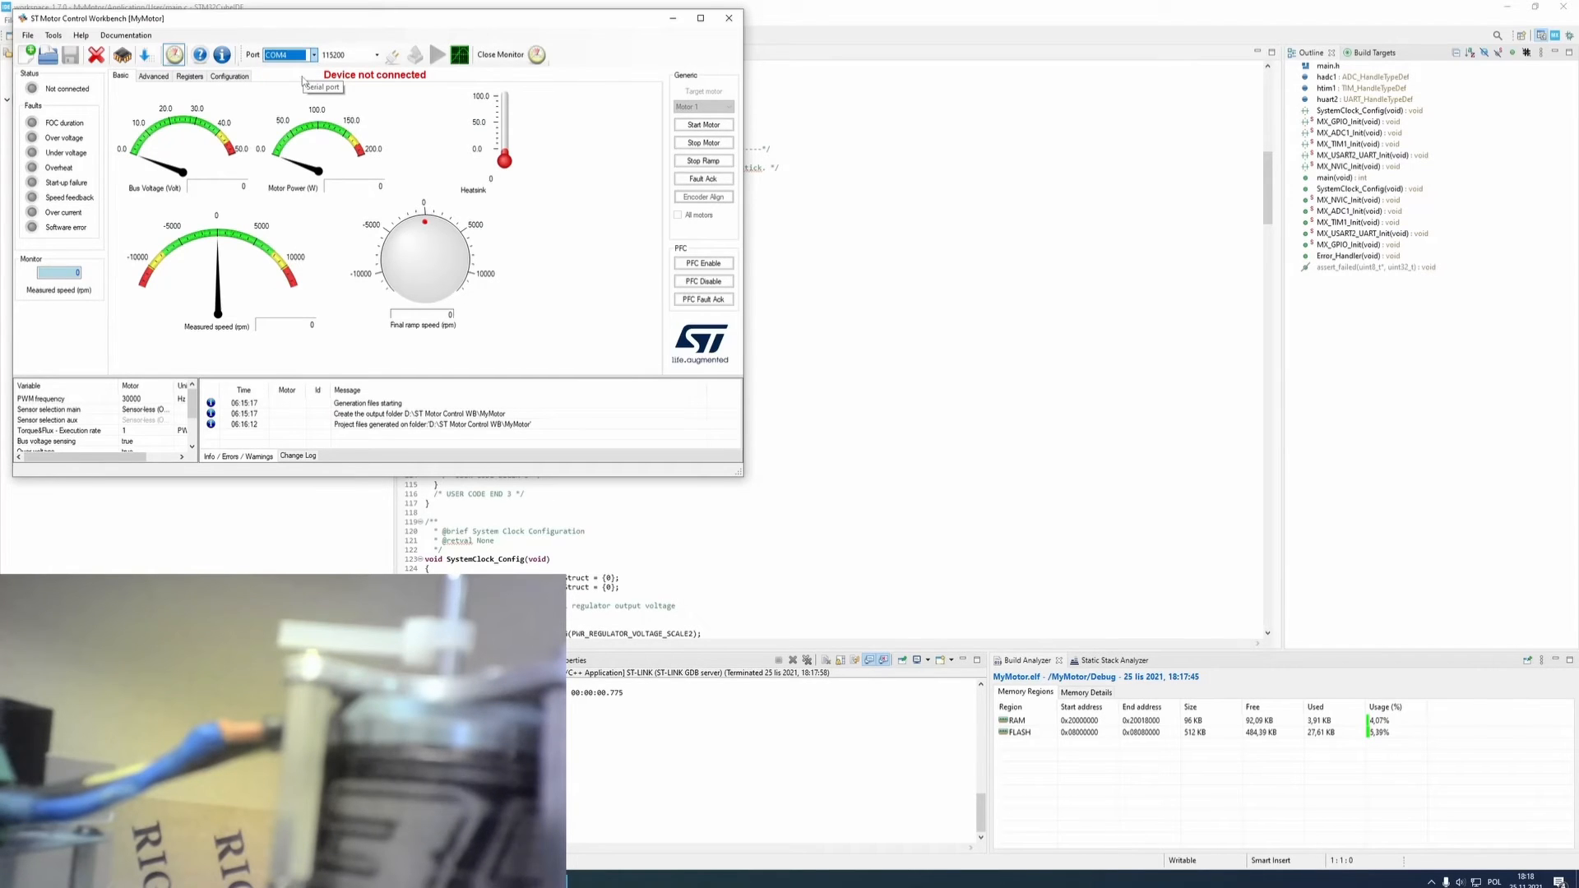
mouse_move(389, 60)
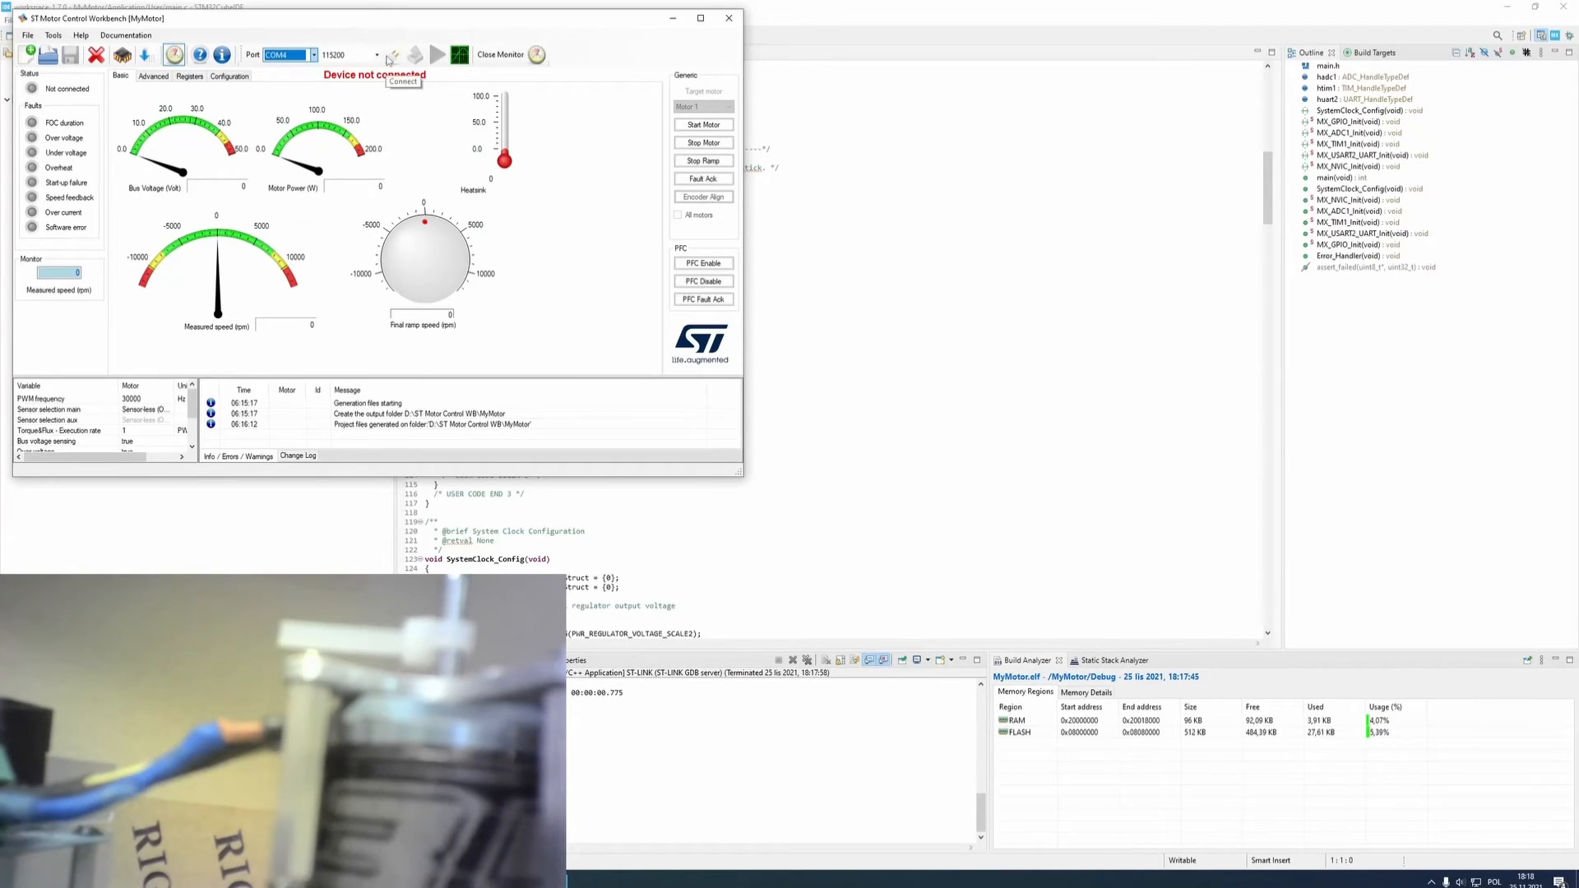
click(390, 54)
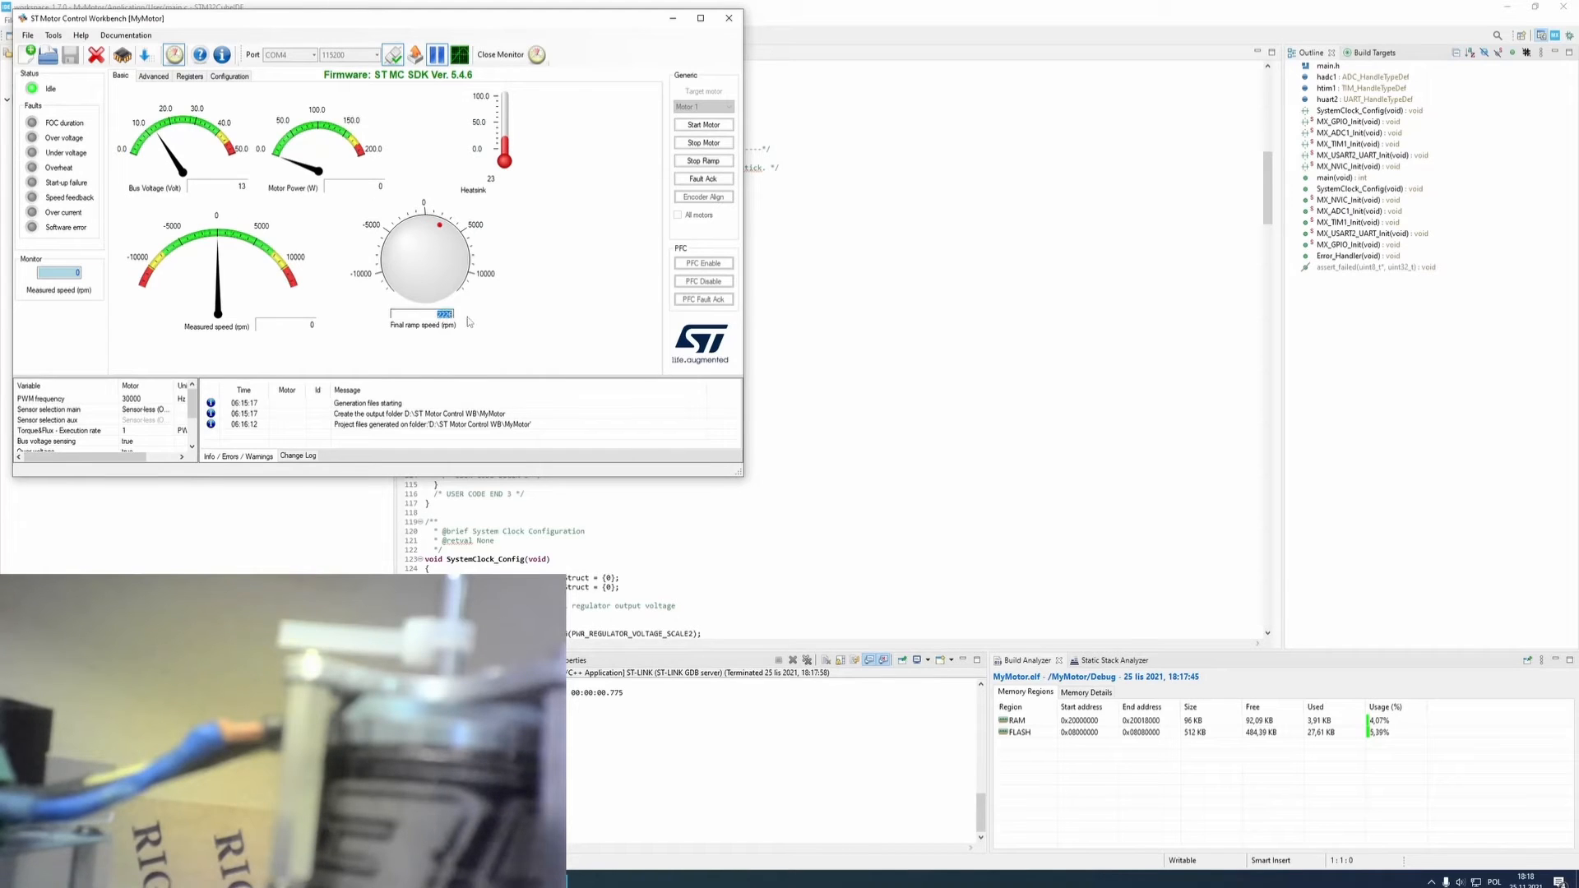
Set a 3000 rpm final ramp speed and start the motor, reaching about 3048 rpm
text(3000)
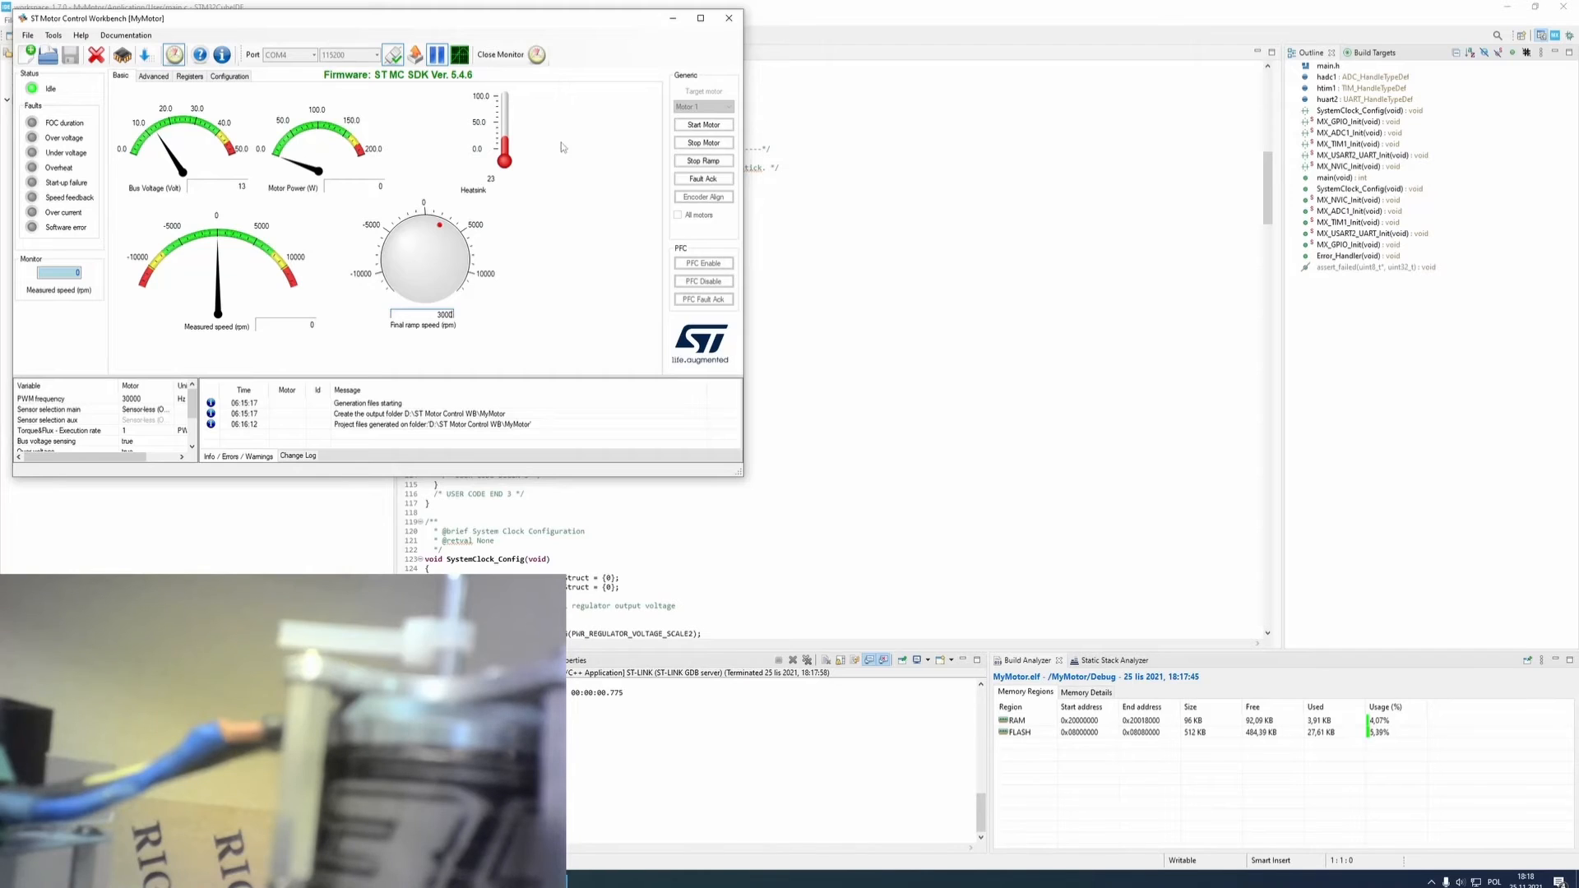
click(703, 124)
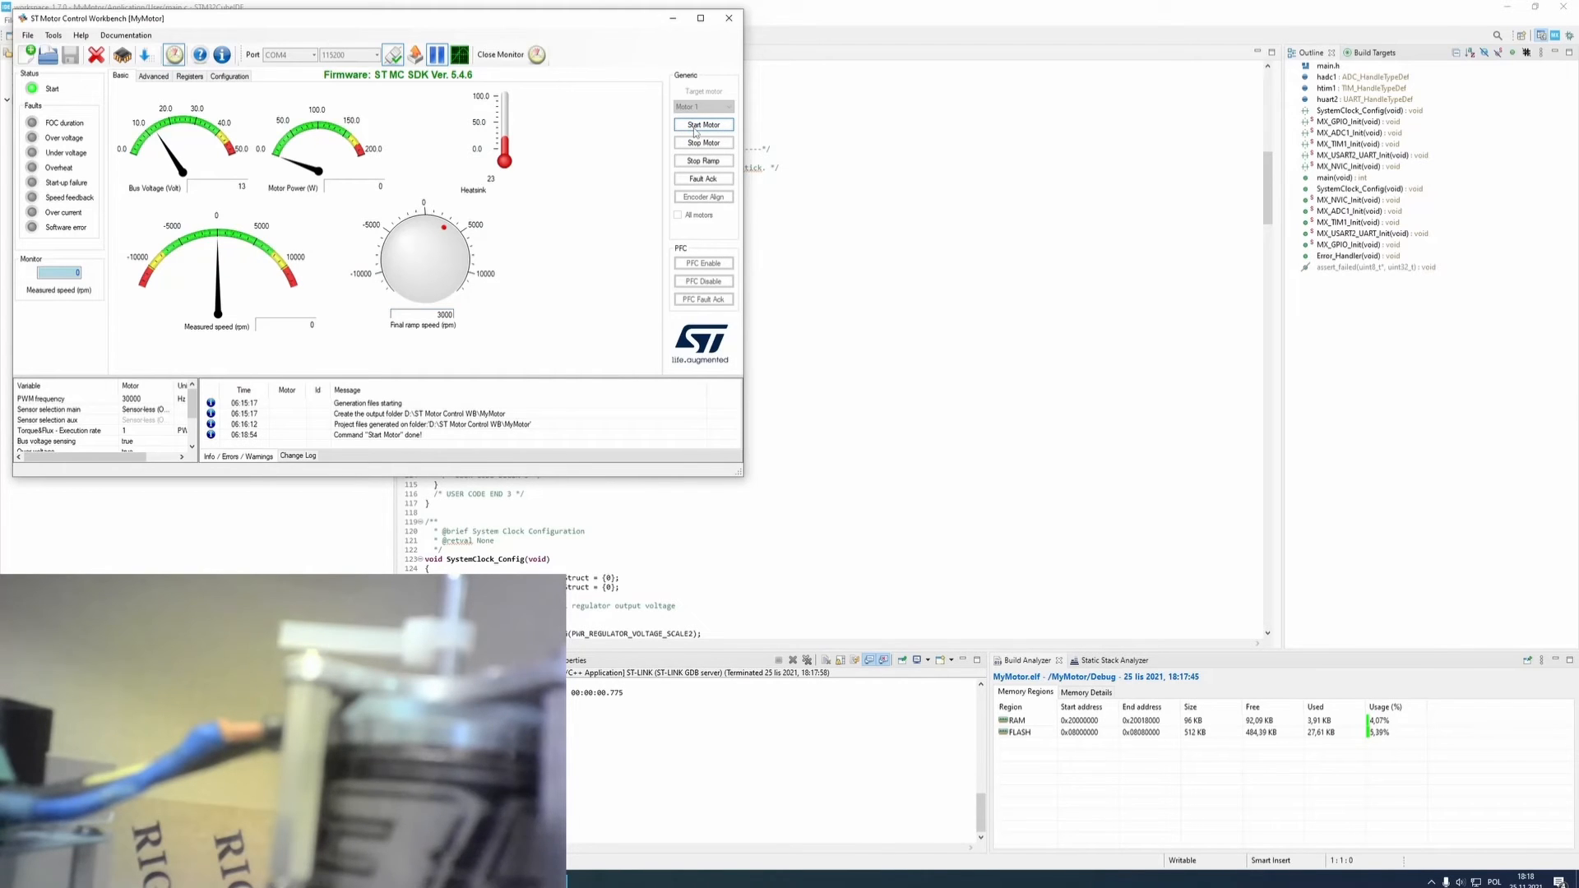
click(703, 125)
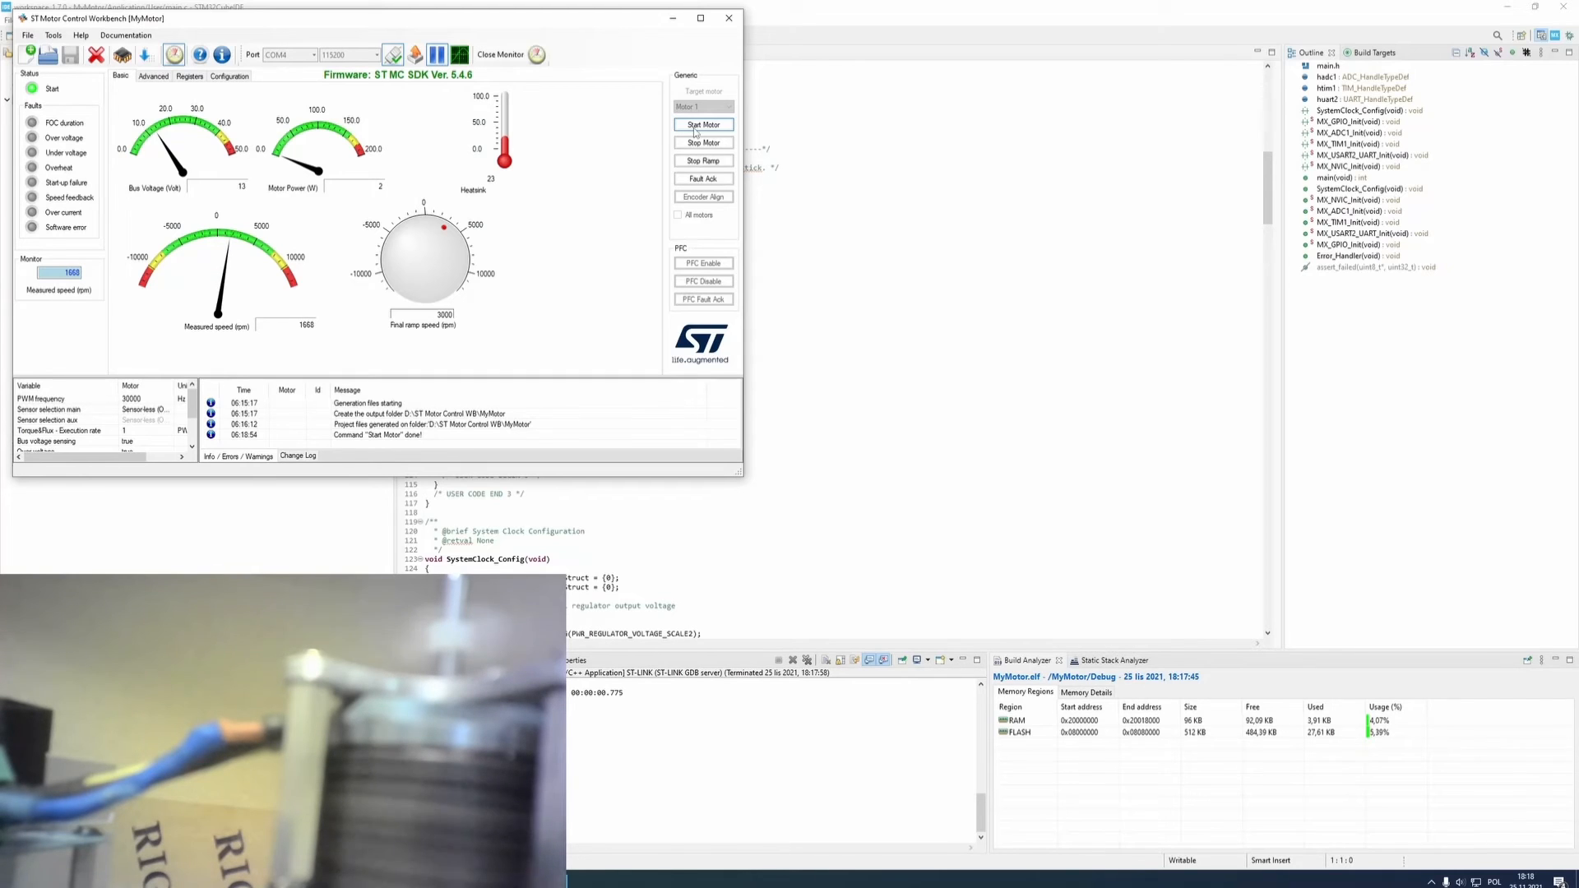
click(703, 124)
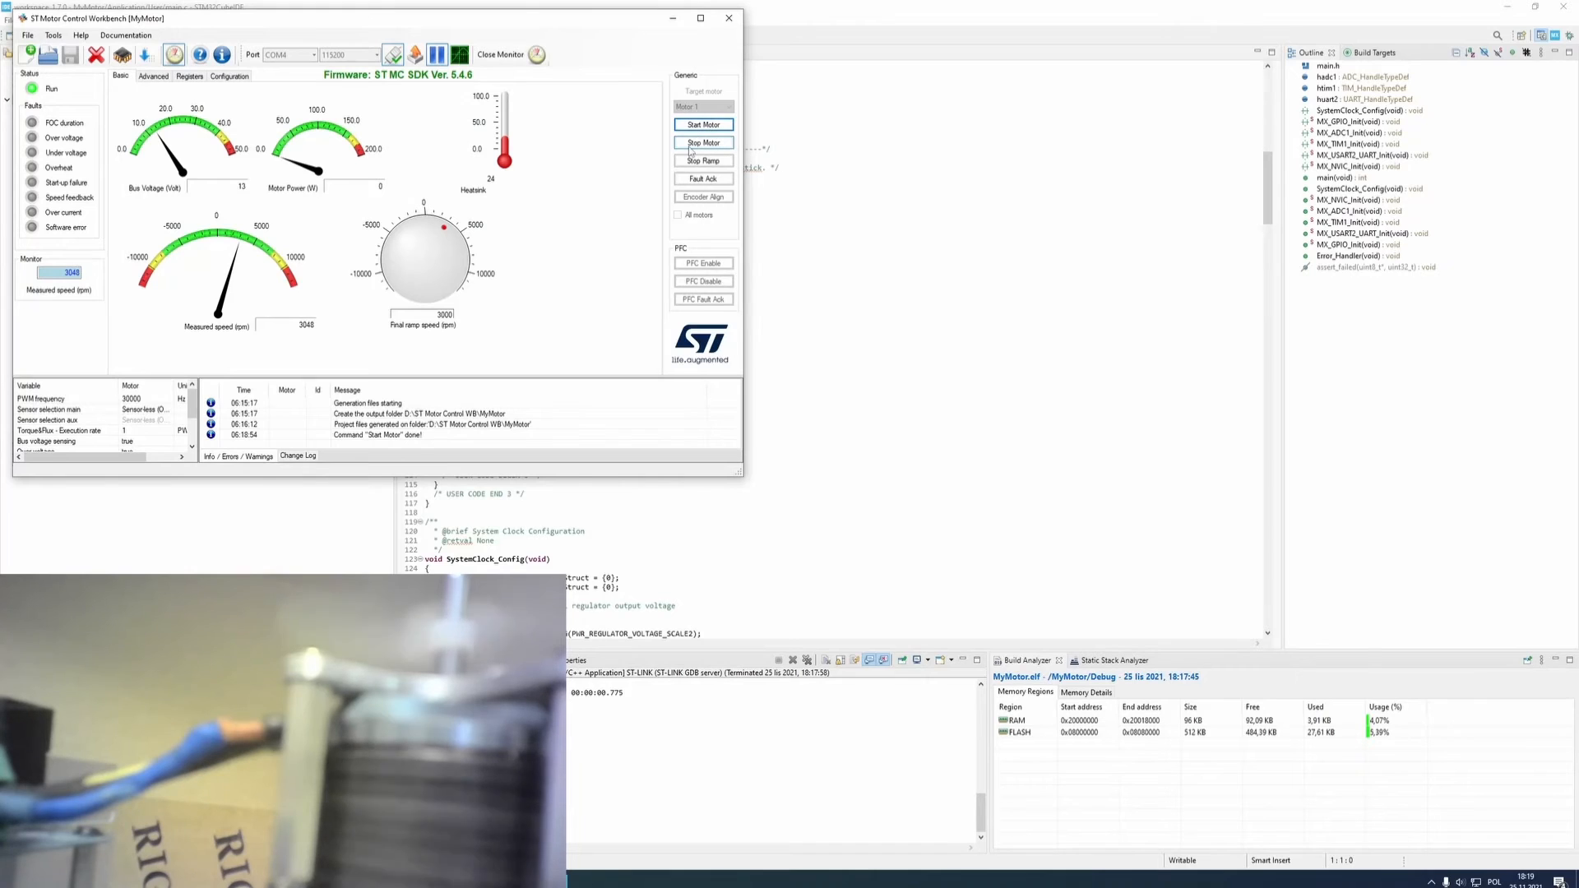
Stop Motor 1 and disconnect Workbench from the motor control board
click(703, 143)
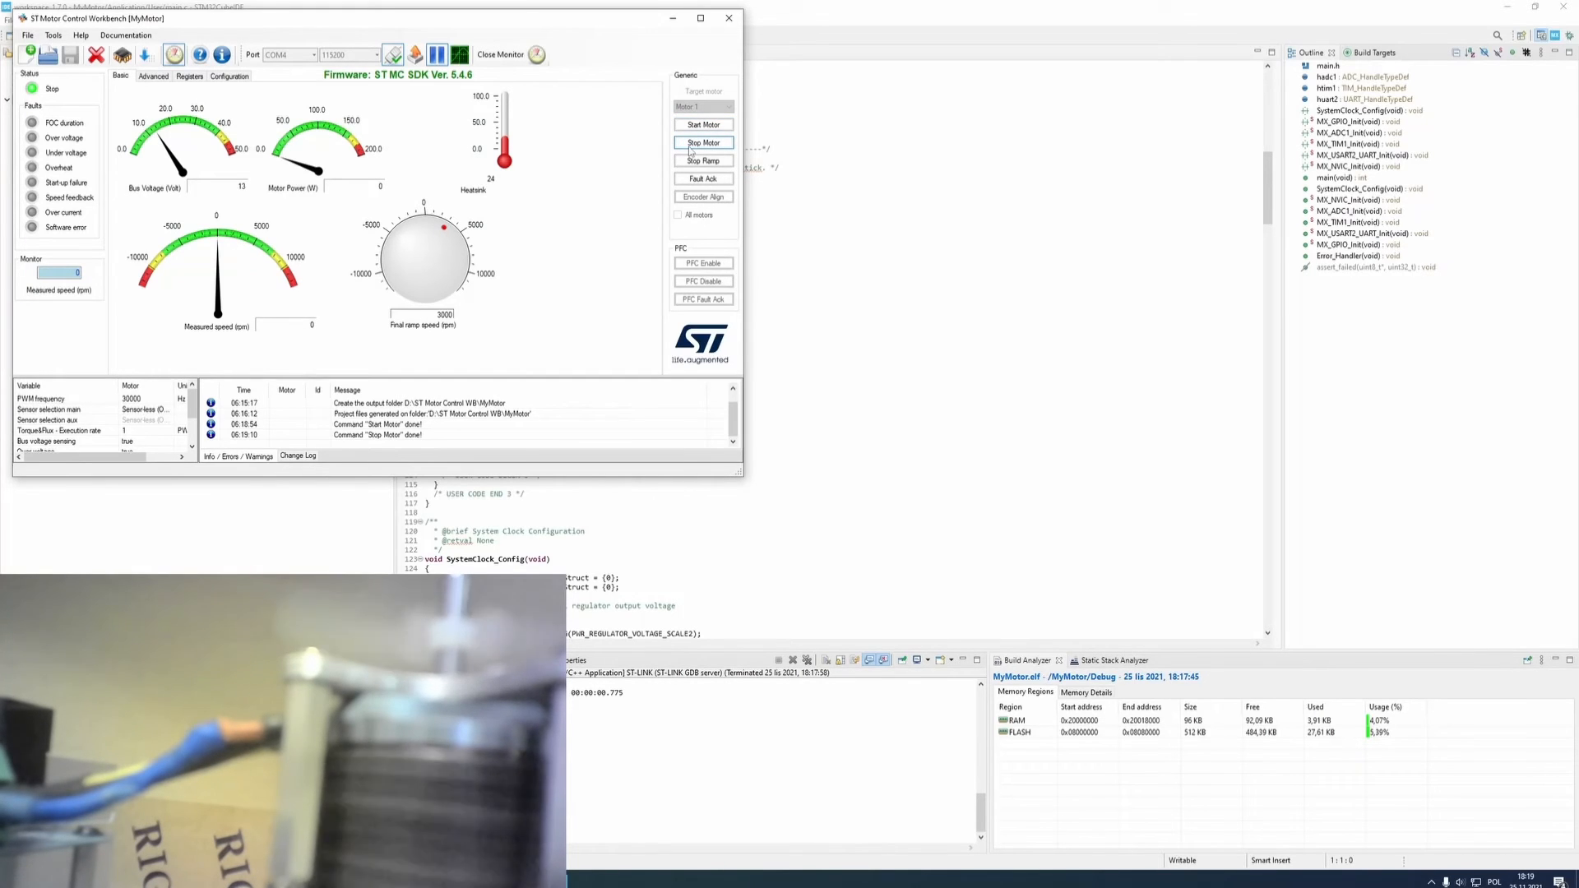
click(703, 142)
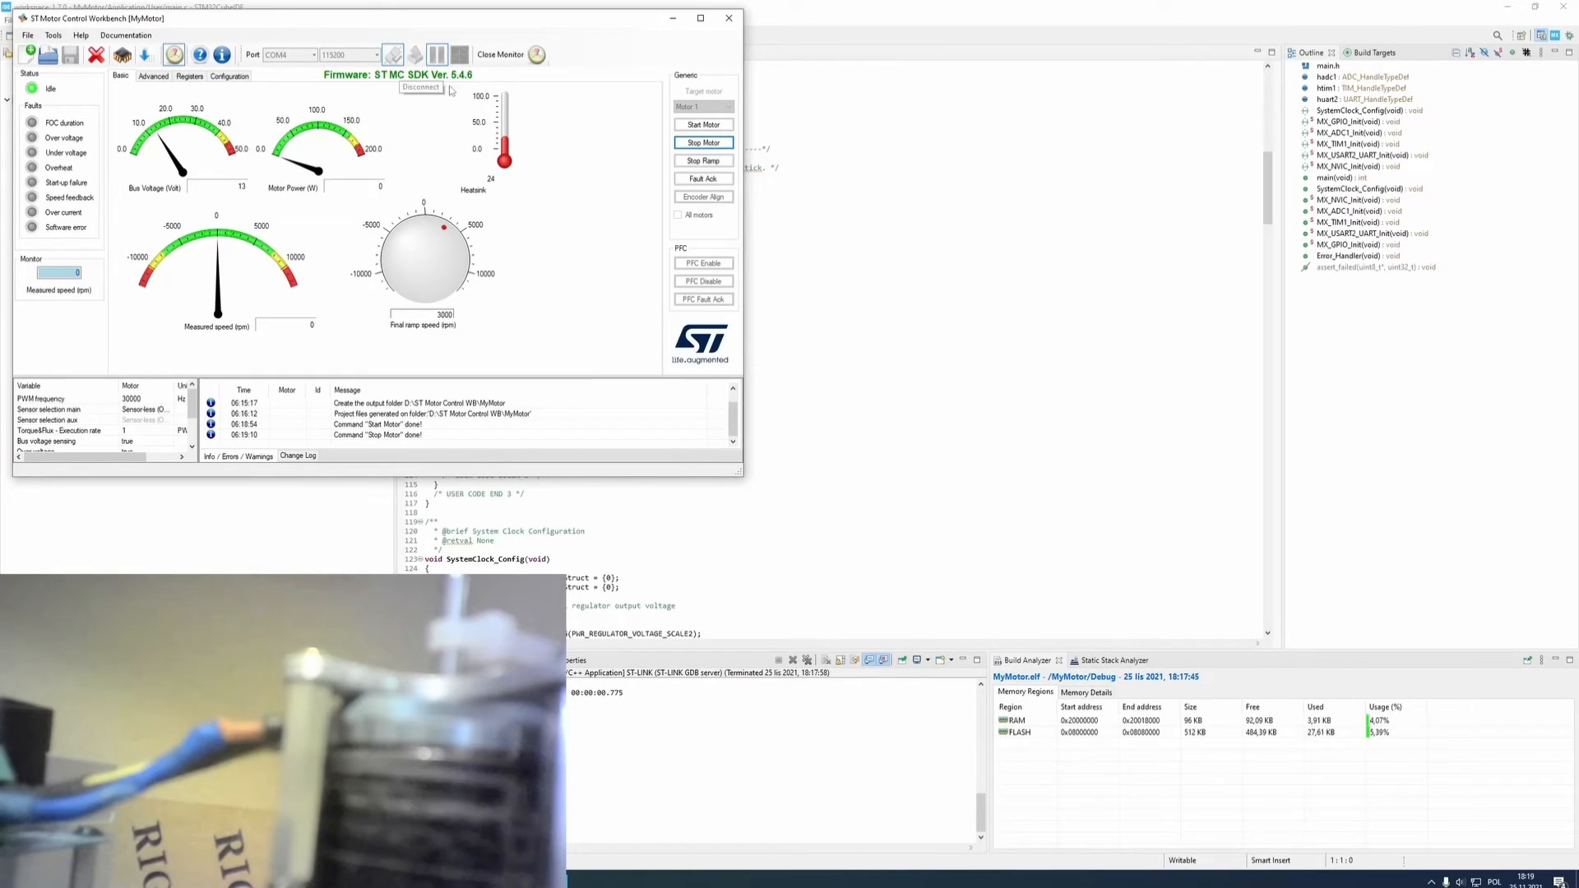
click(422, 88)
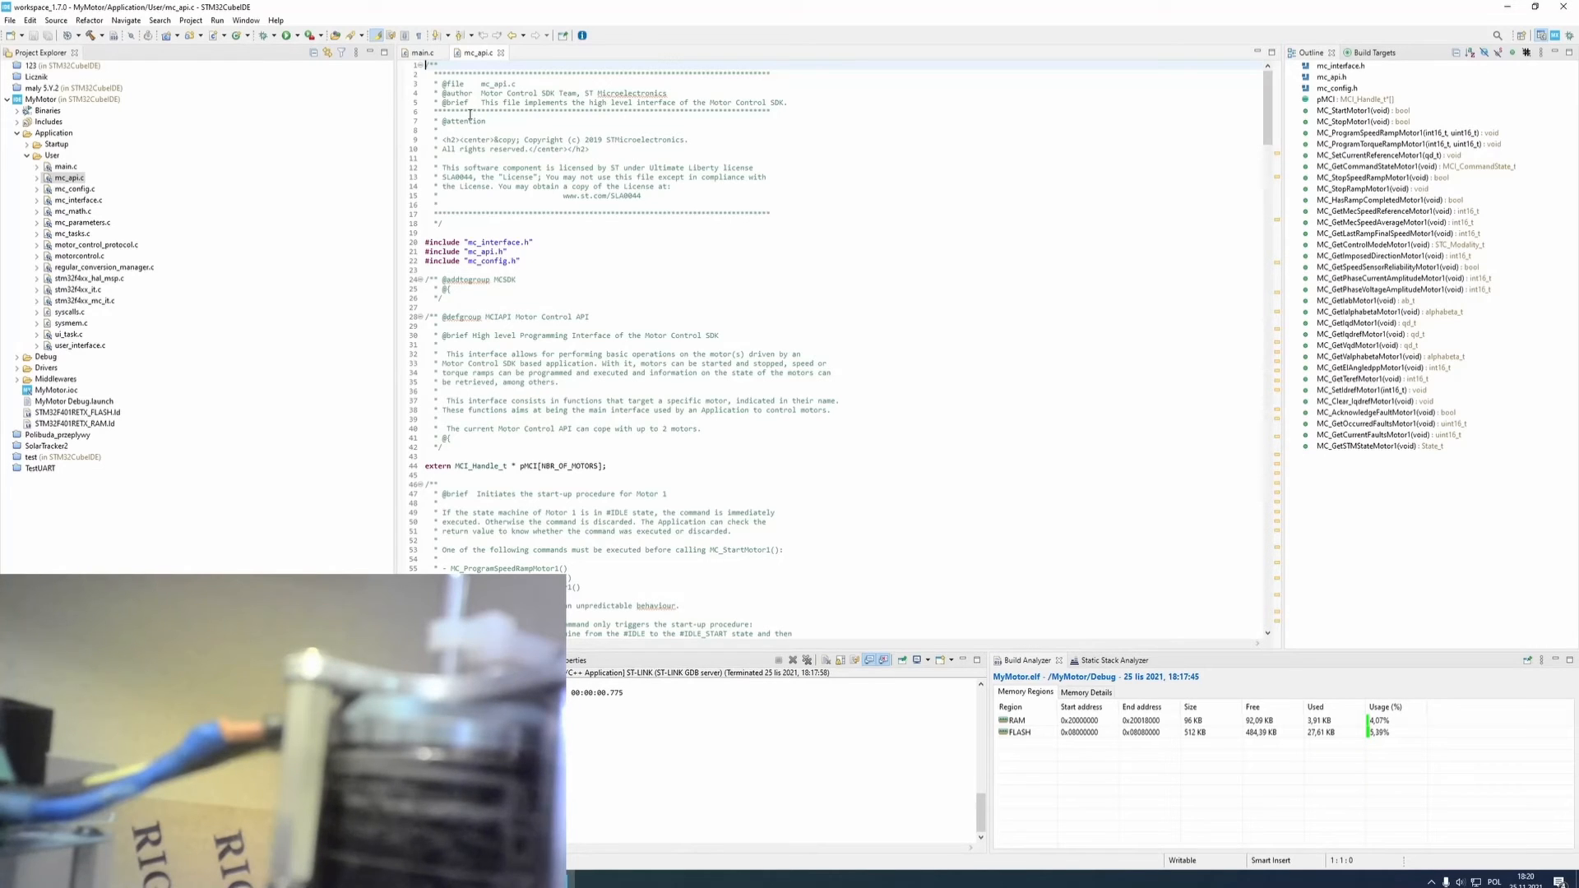
Return from mc_api.c to the main.c editor tab
click(421, 53)
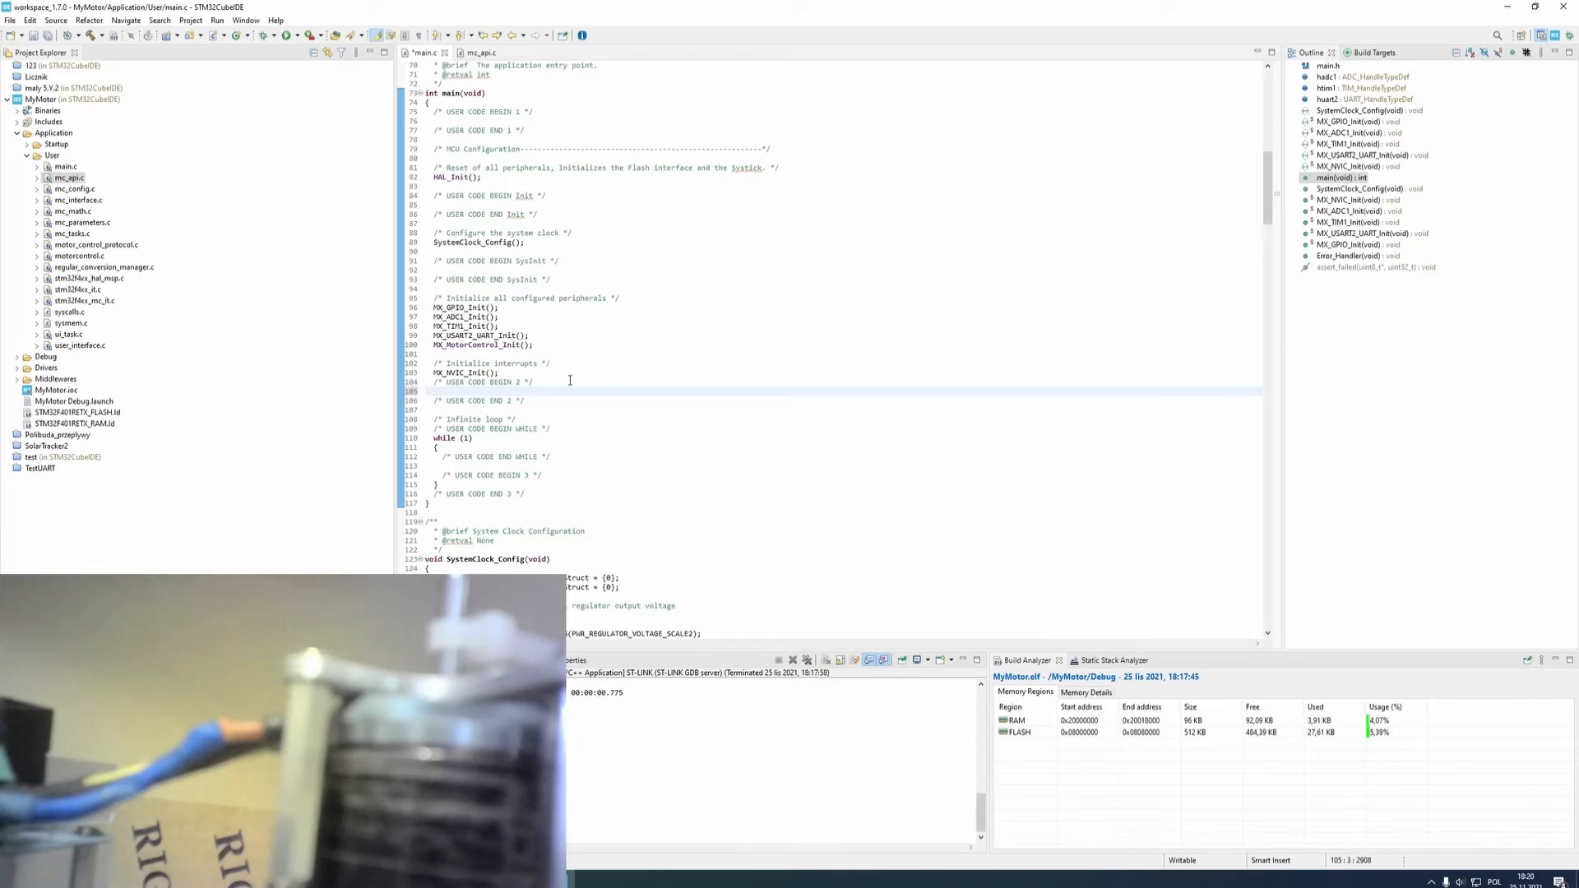
Insert MC_ProgramSpeedRampMotor1(3000/6, 1000); in the USER CODE BEGIN 2 block
text(MC_)
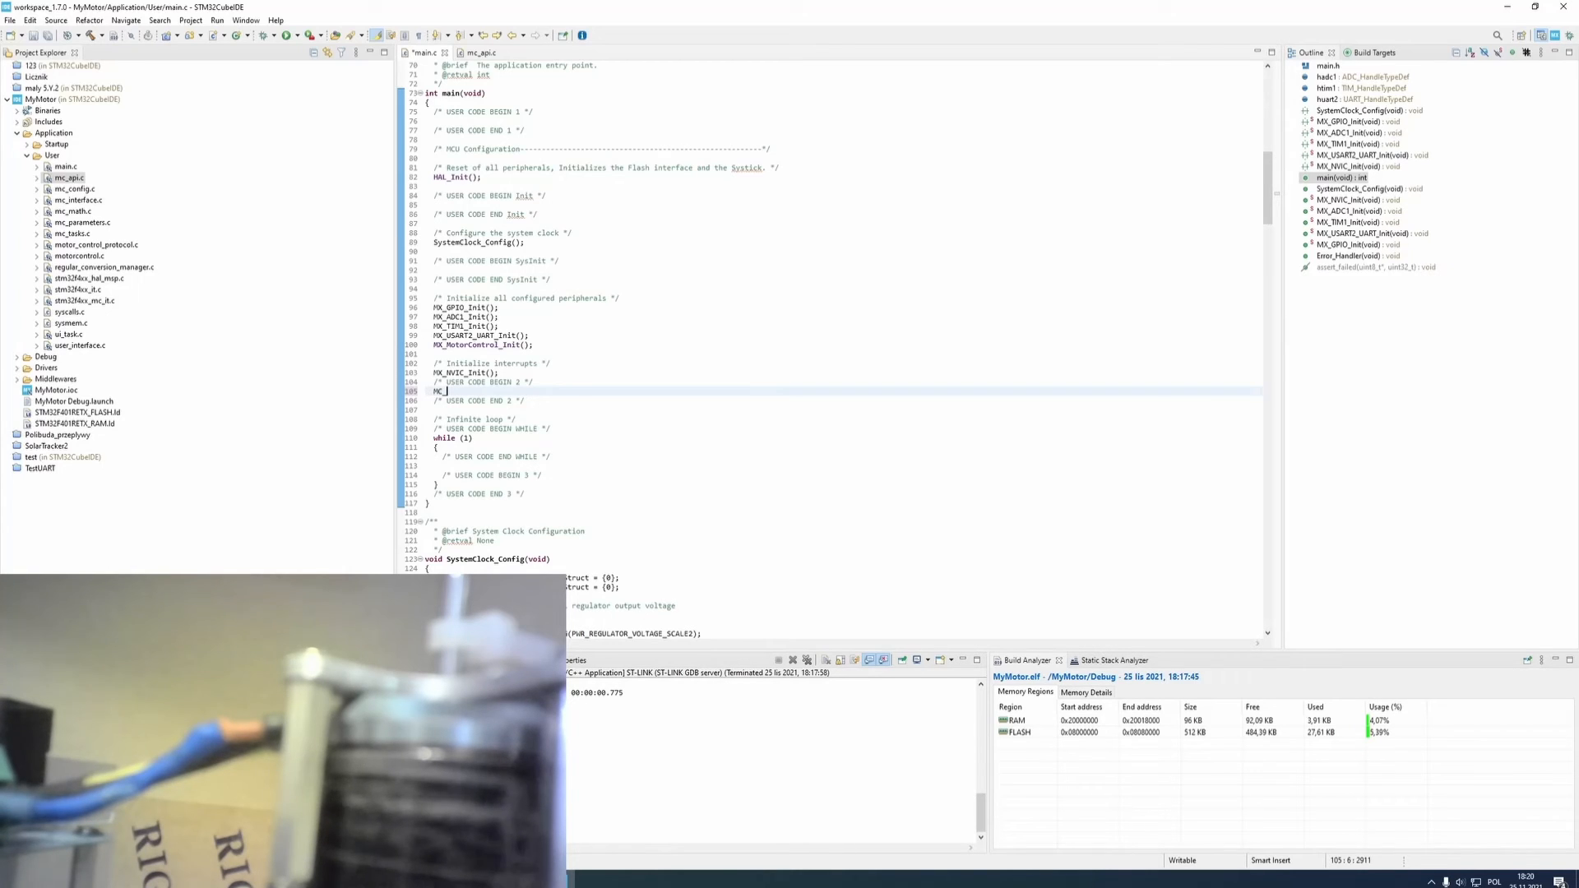
text(H)
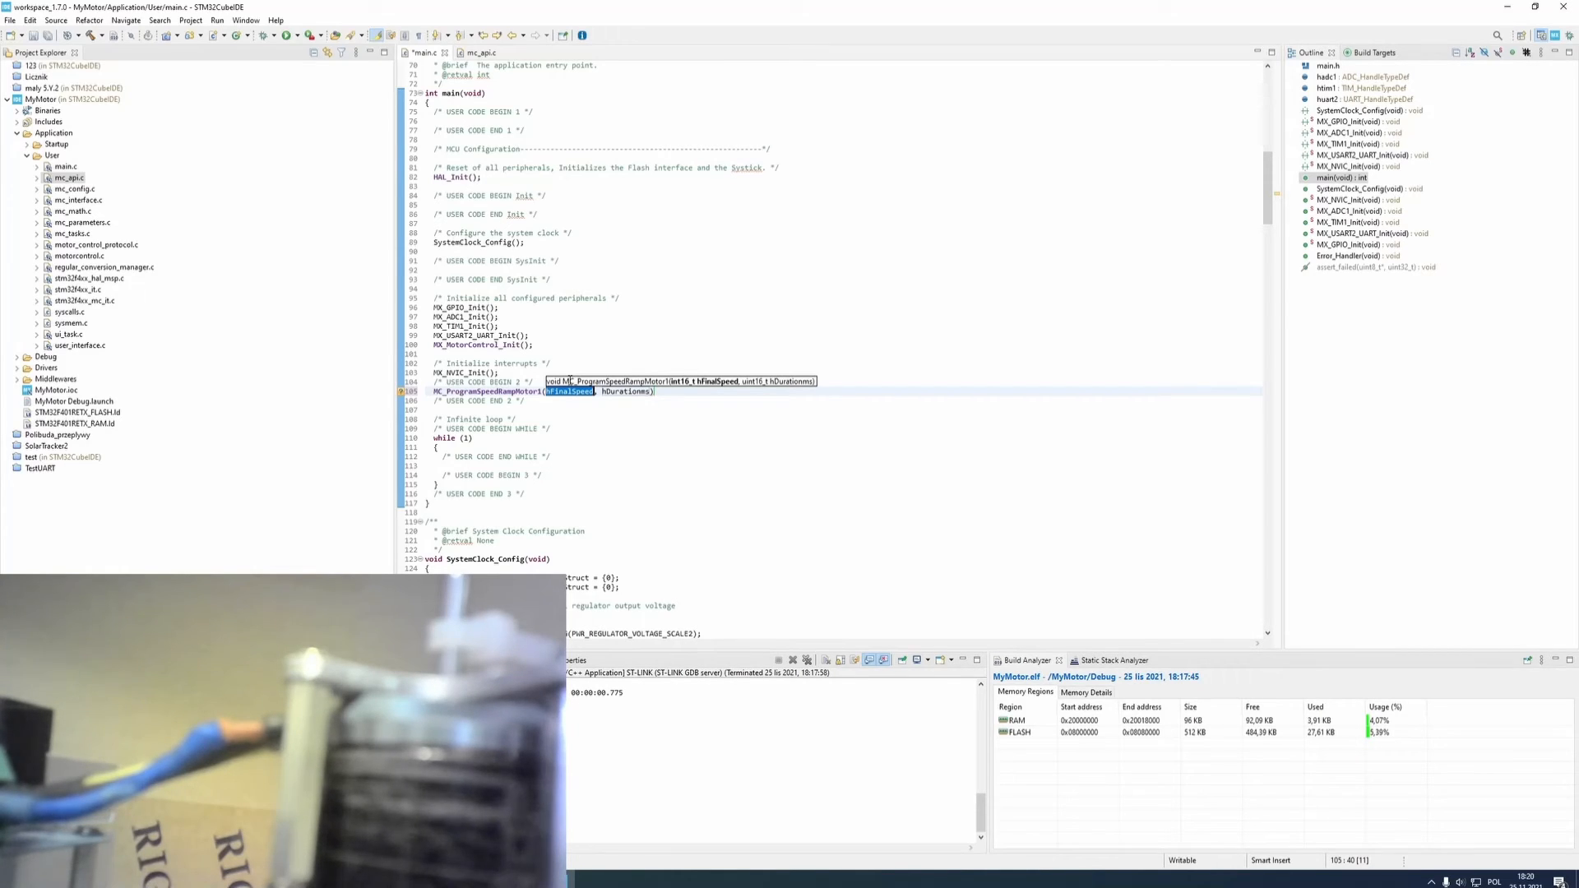
text(3000)
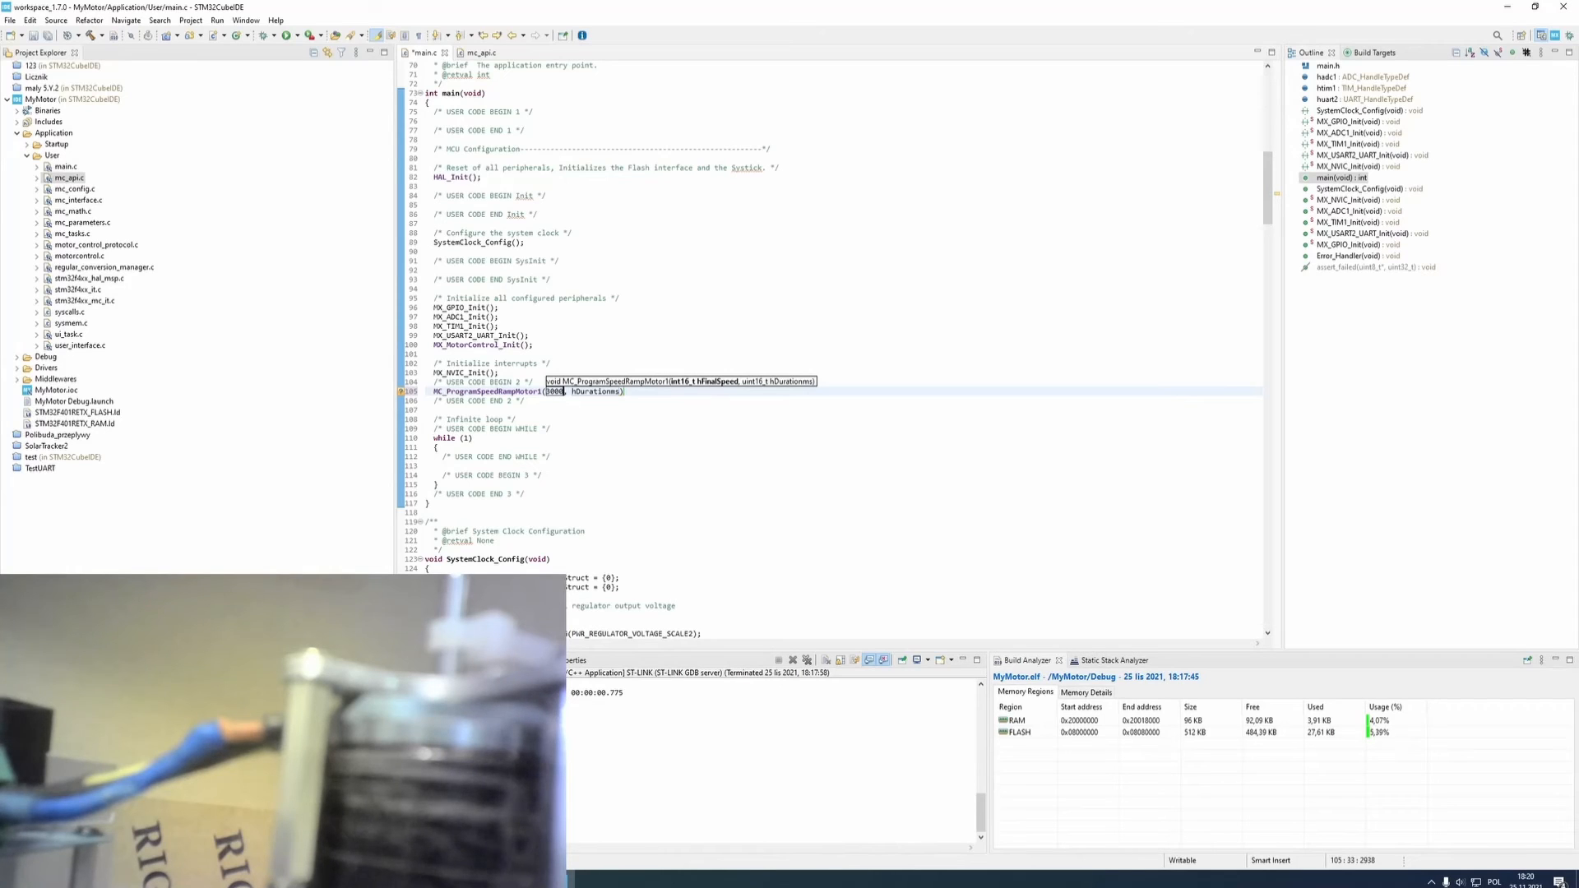
text(/6)
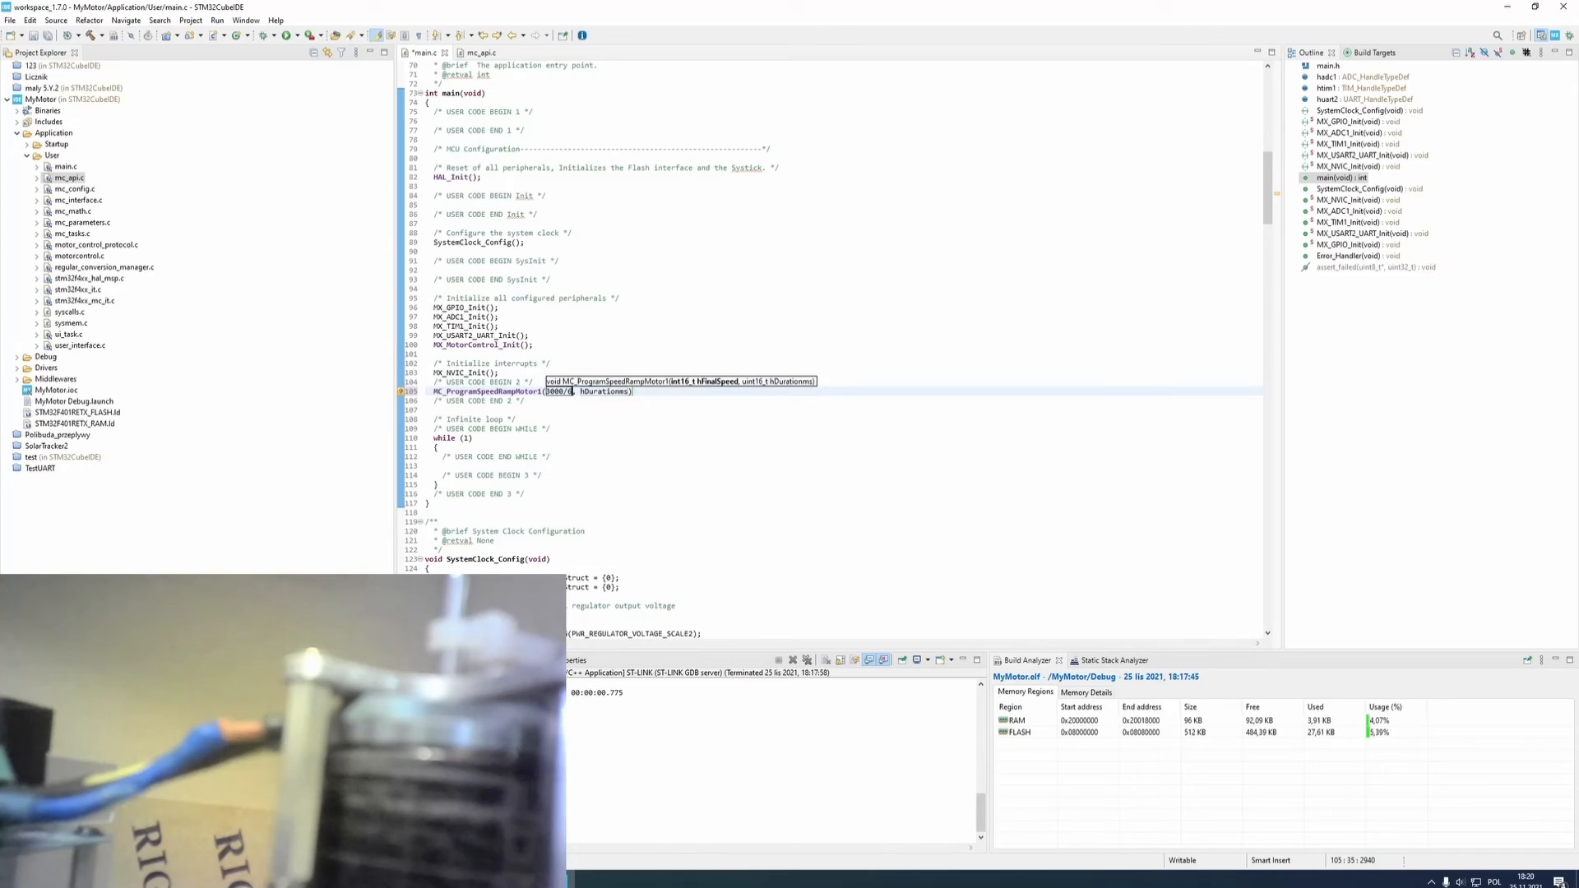
double_click(605, 391)
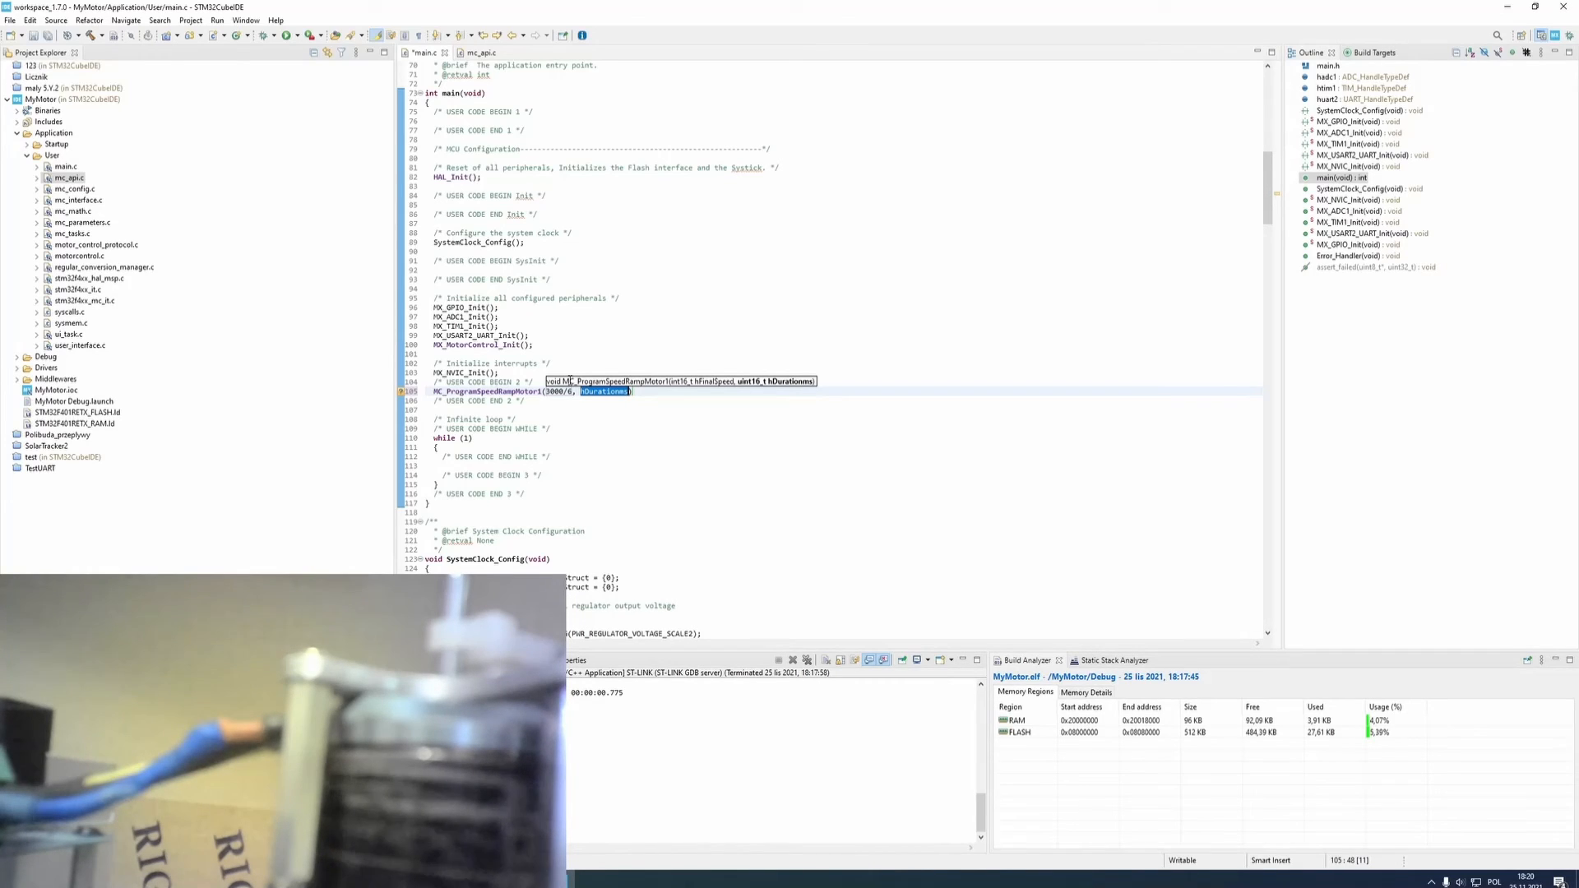
text(1000)
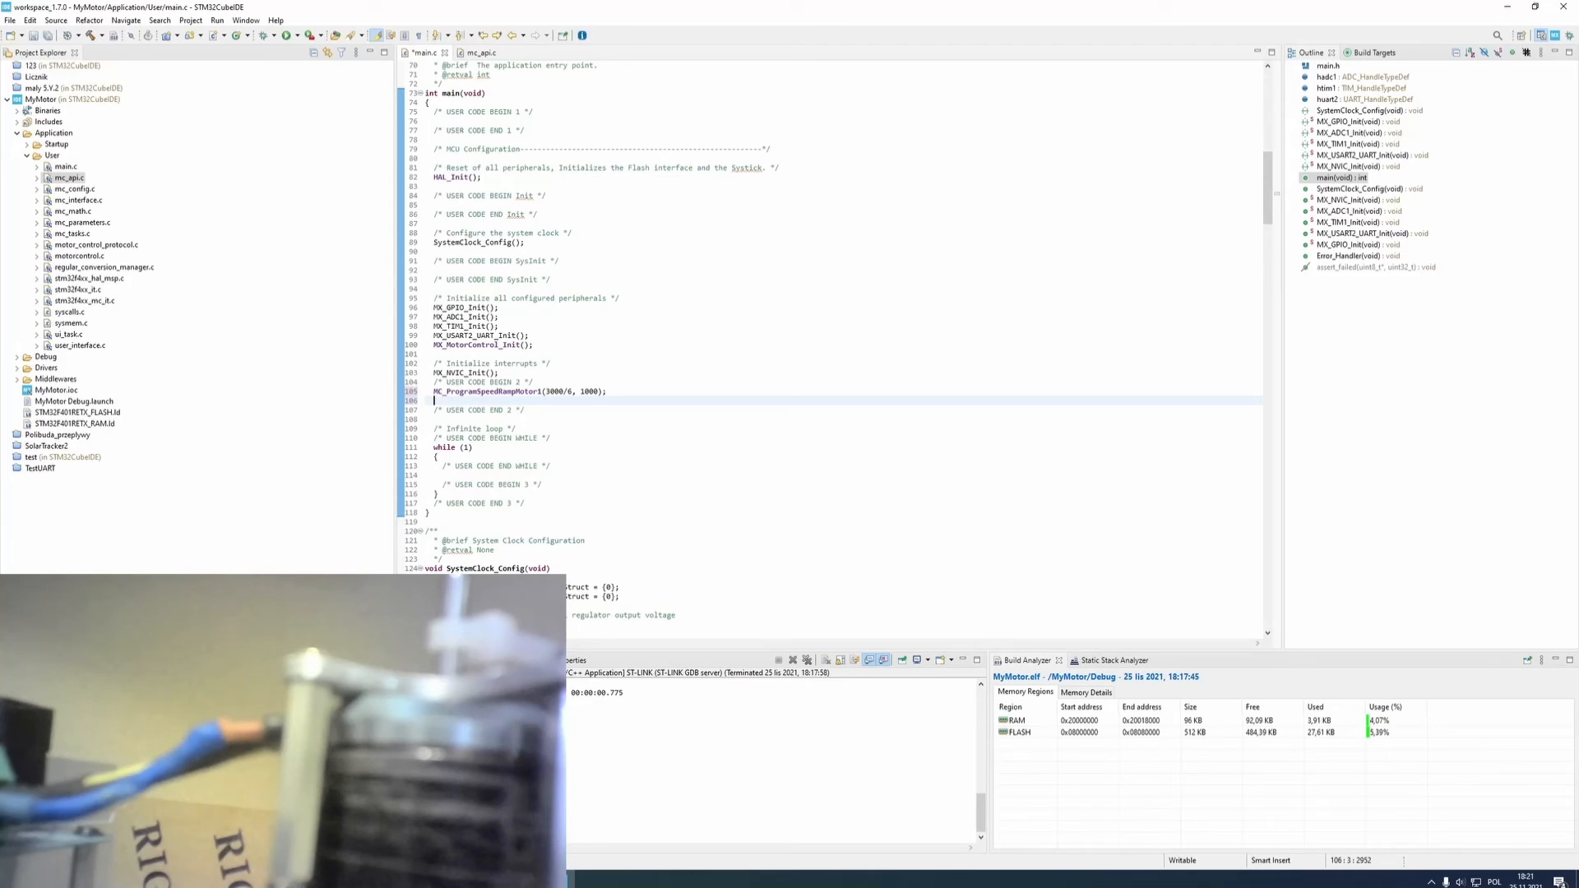
Type MC_StartMotor1() on the line after the speed ramp call
text(MC)
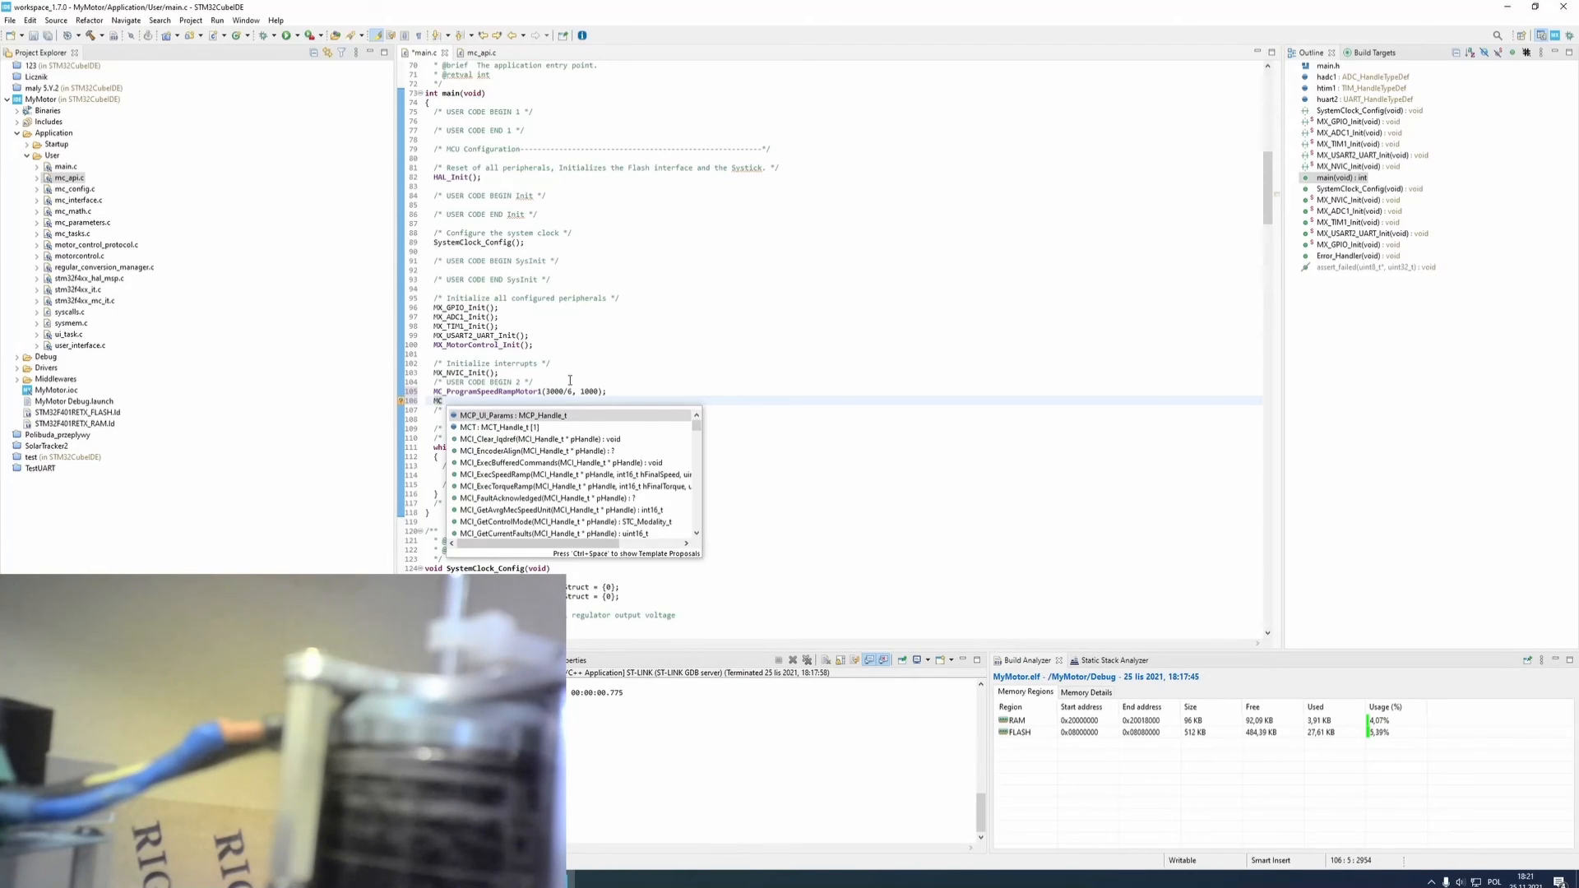
text(St)
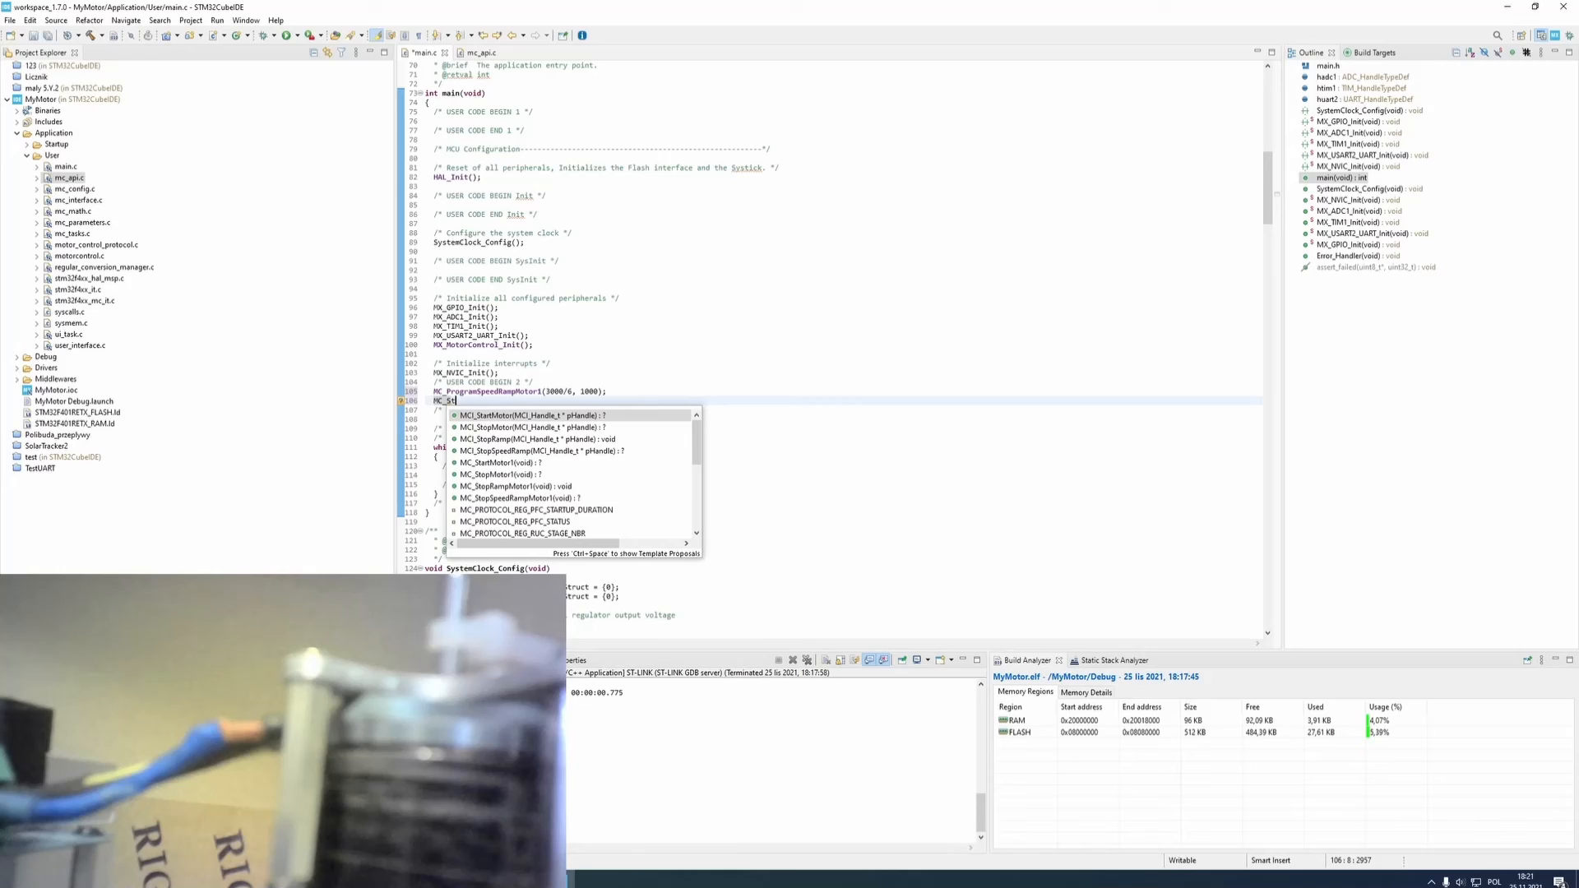
text(artMotor1();)
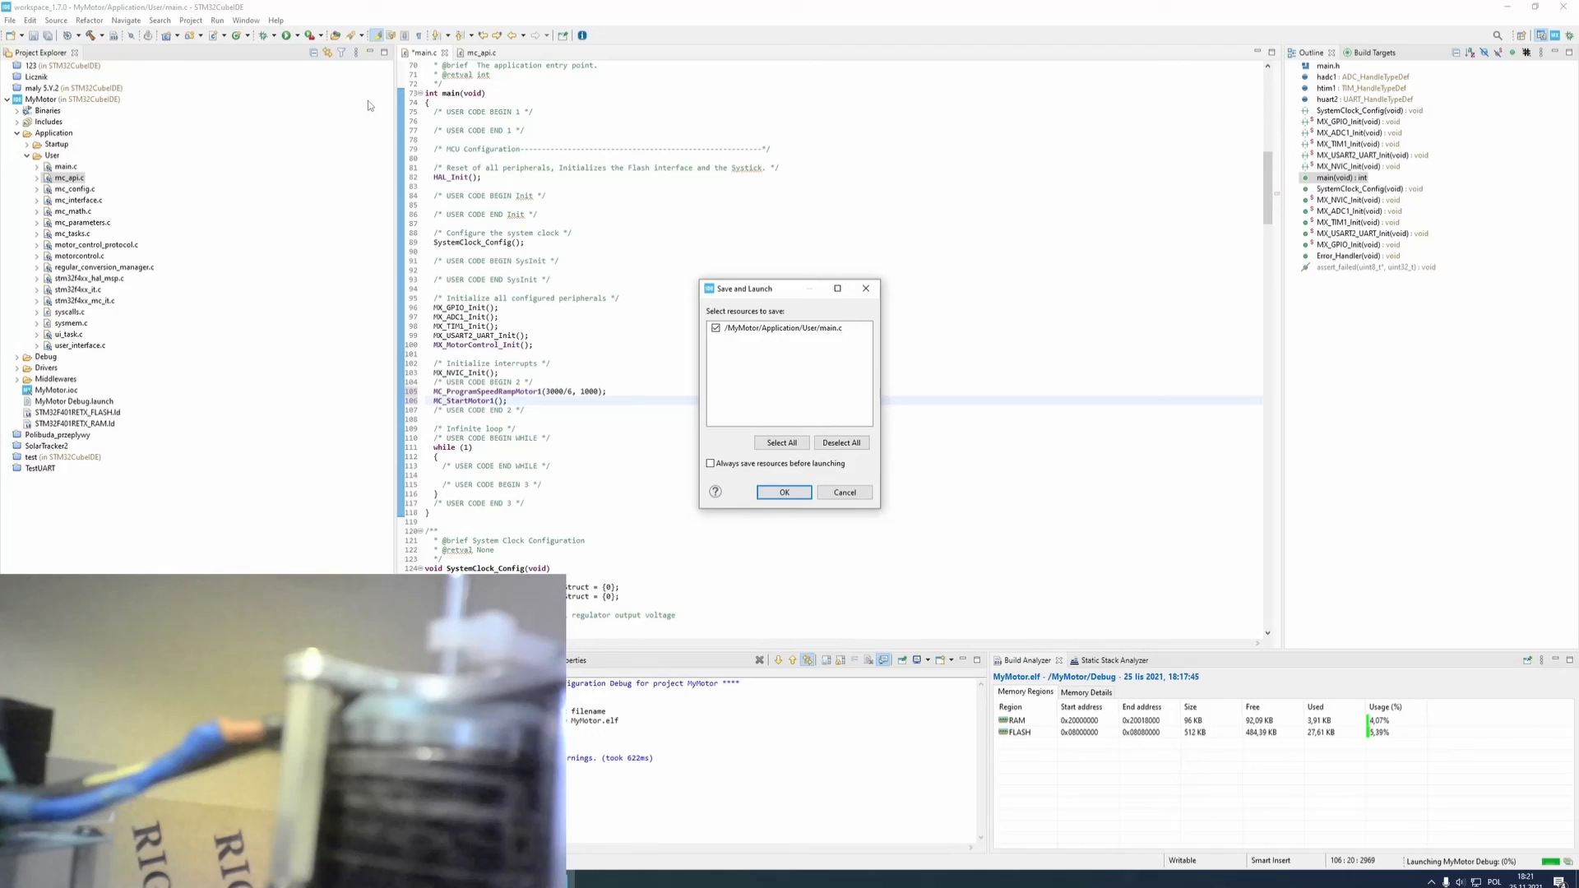
Save main.c, flash the rebuilt MyMotor program, and begin typing MC_ below
click(784, 493)
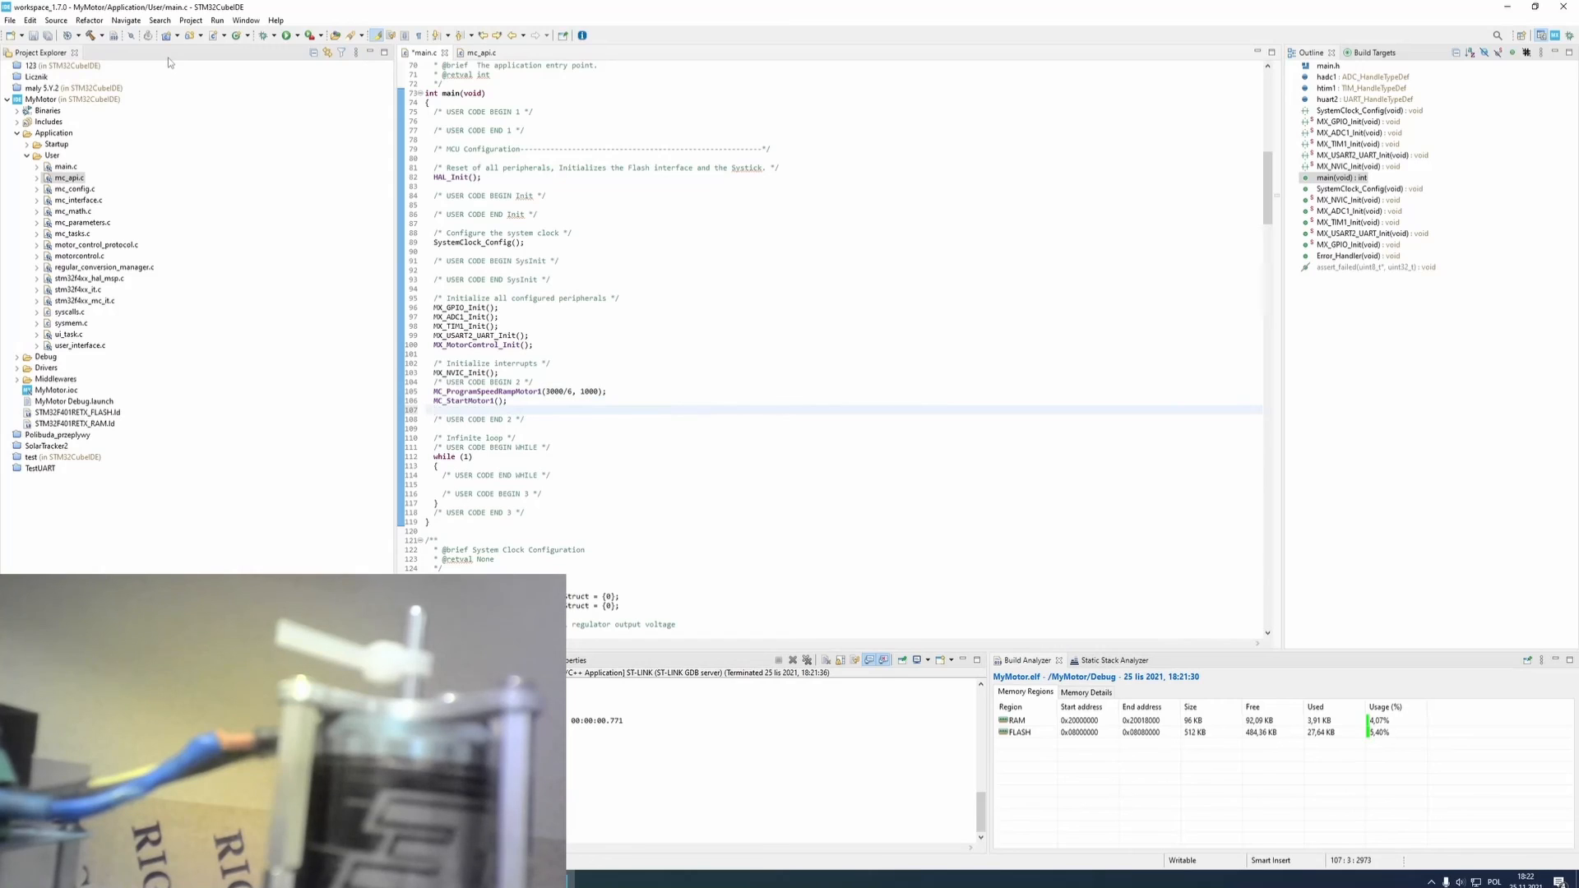
text(MC_)
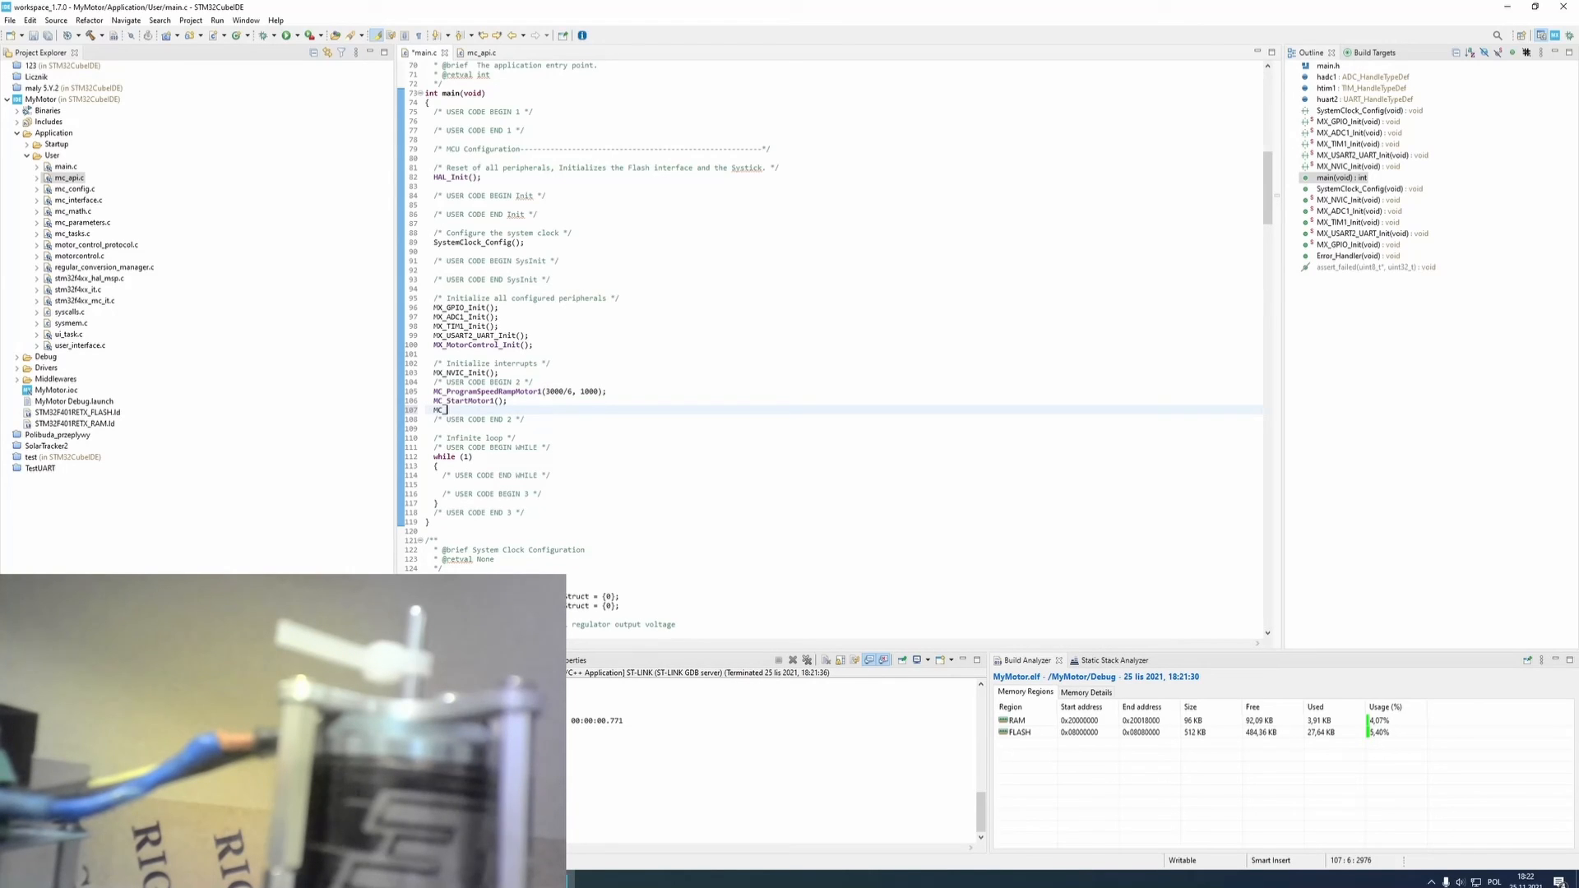